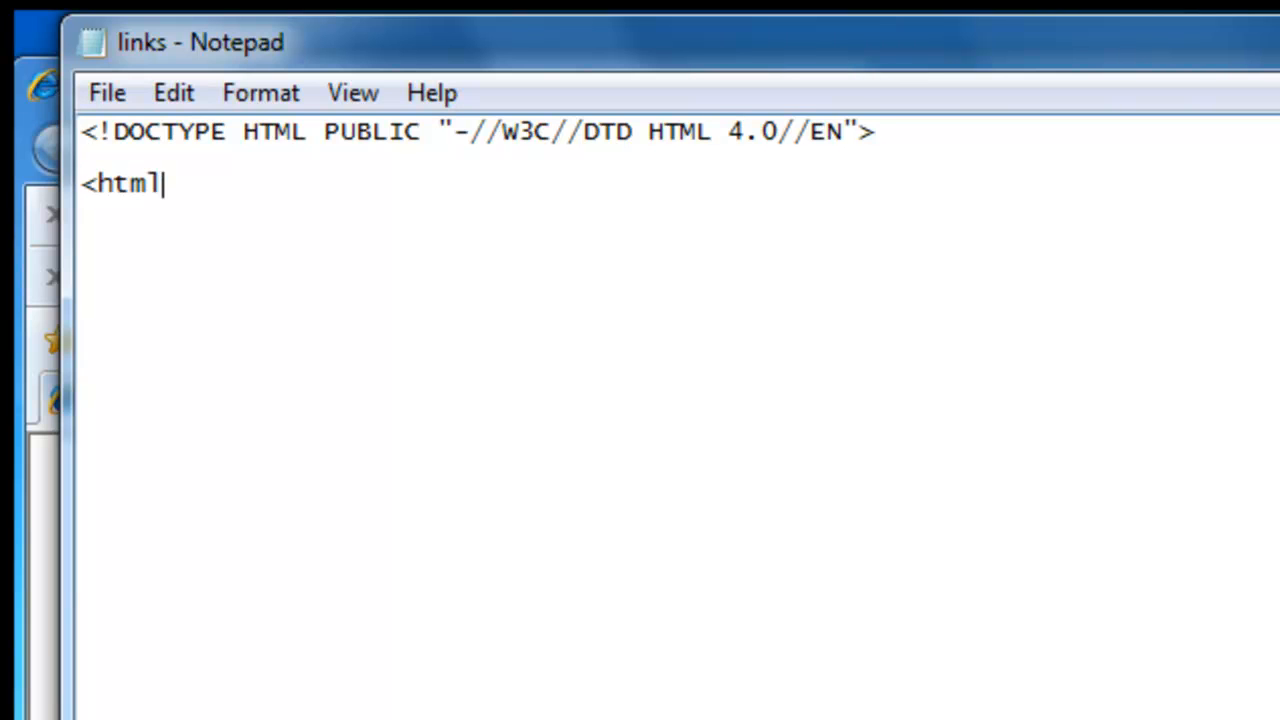
Step: Write the head section with the title 'Creating External Links' and close it
type(">")
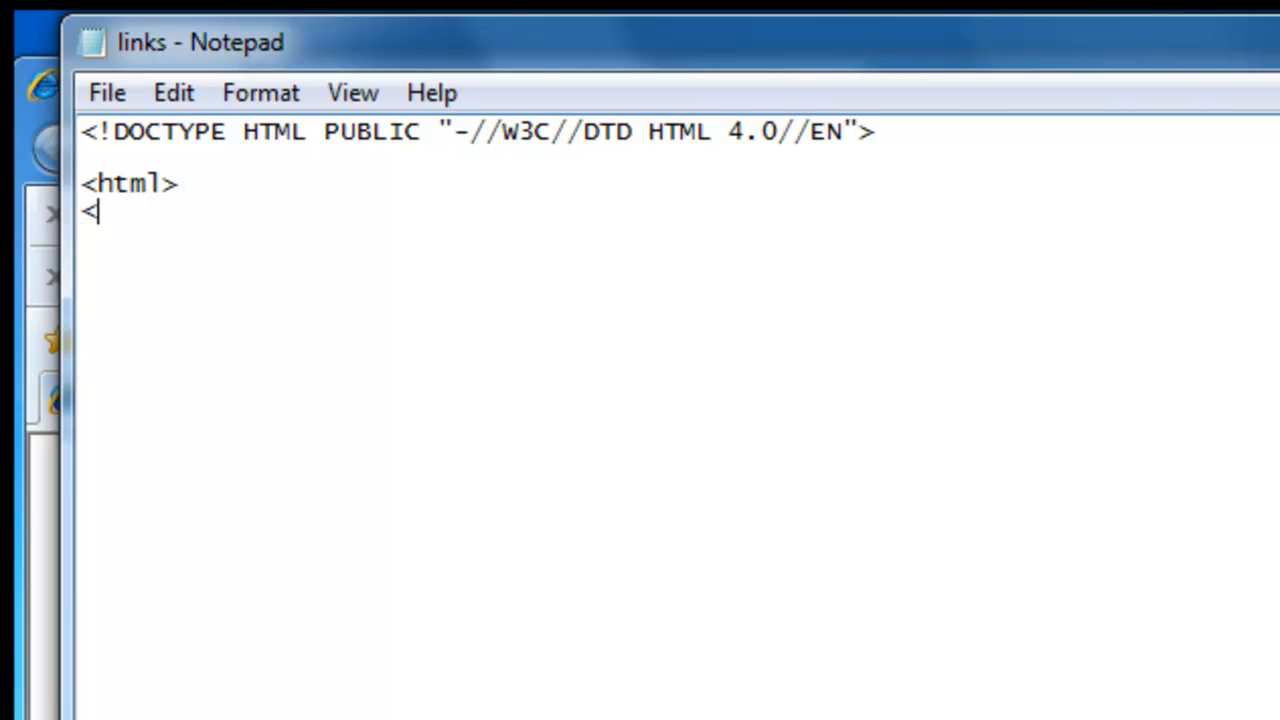
type("head>")
type("<t")
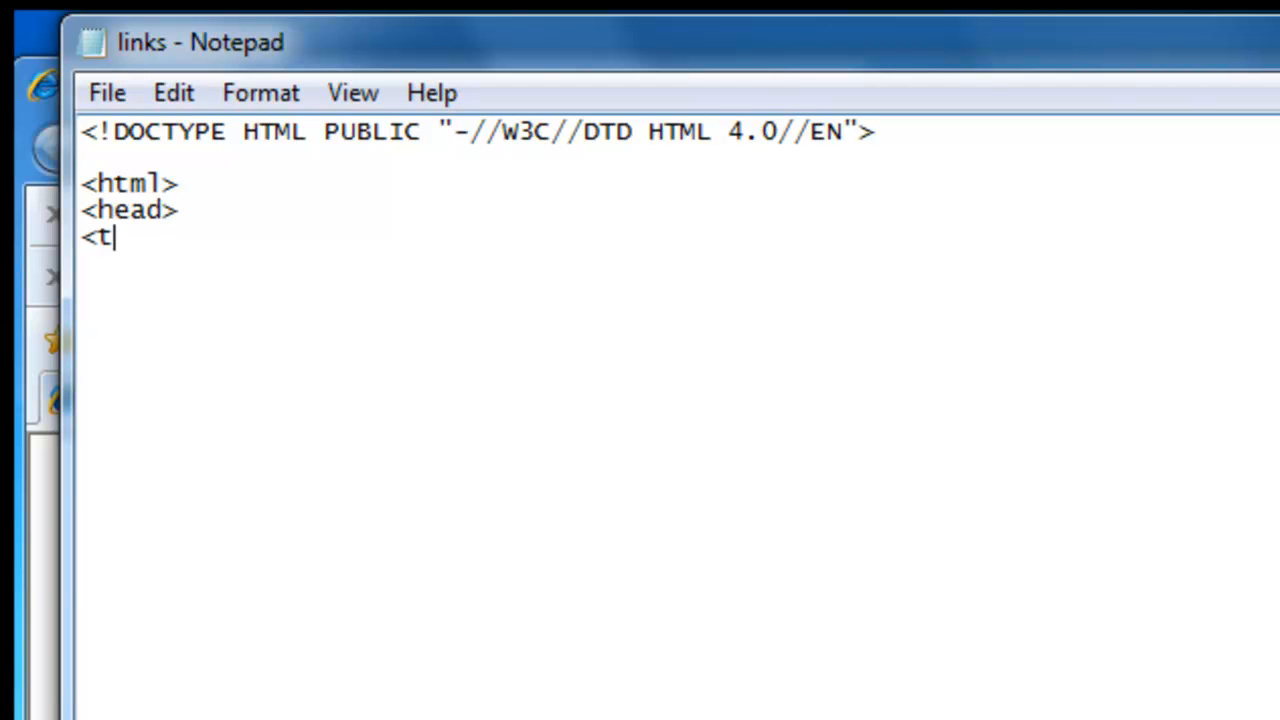
type("itle>C")
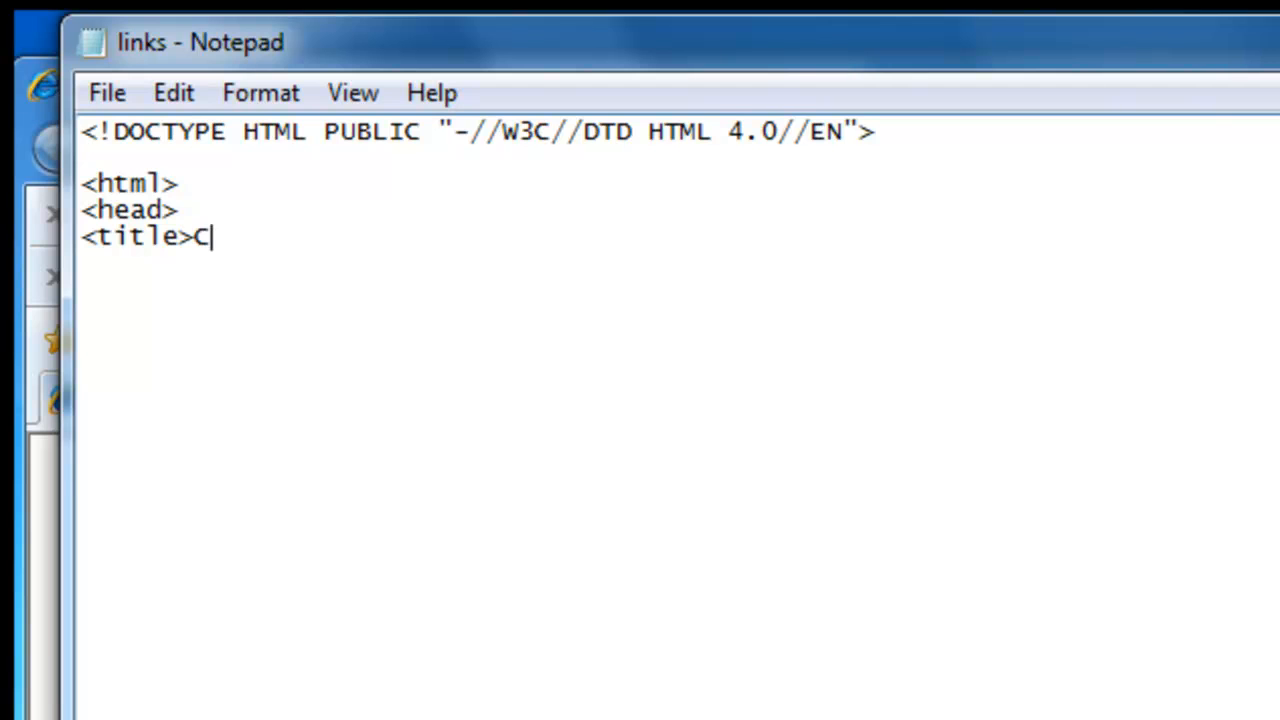
type("reating E")
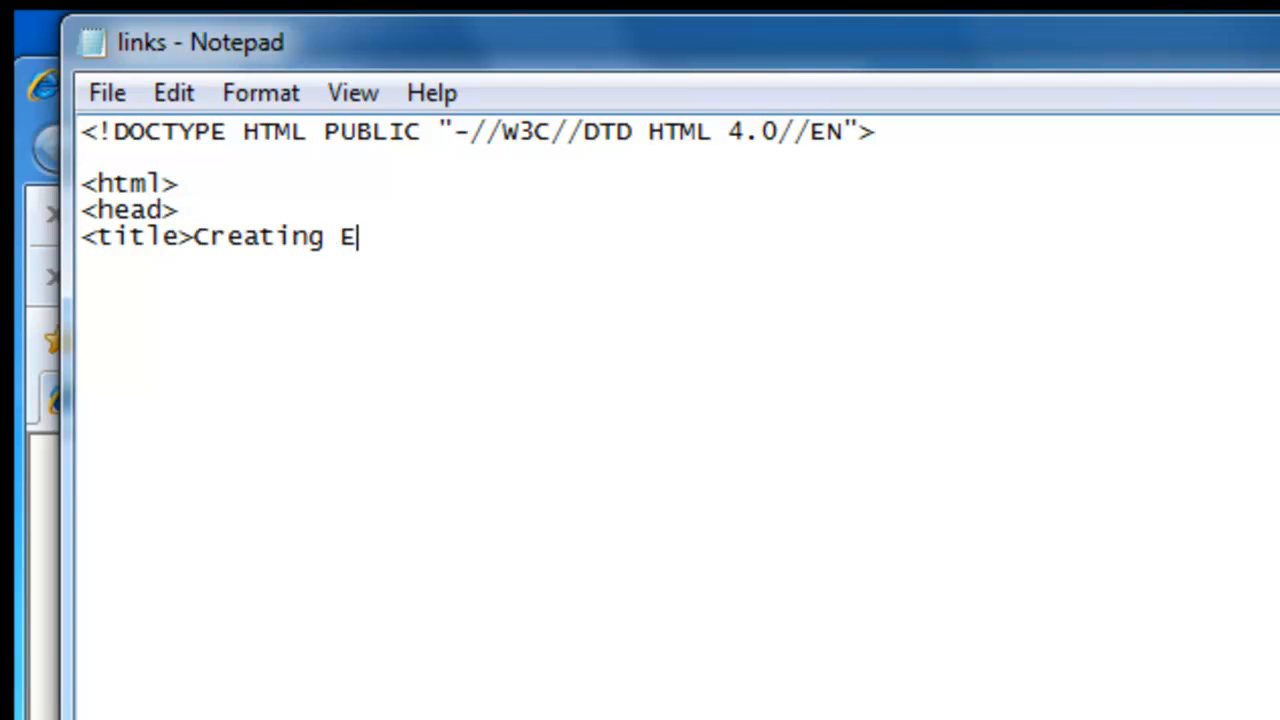
type("xternal L")
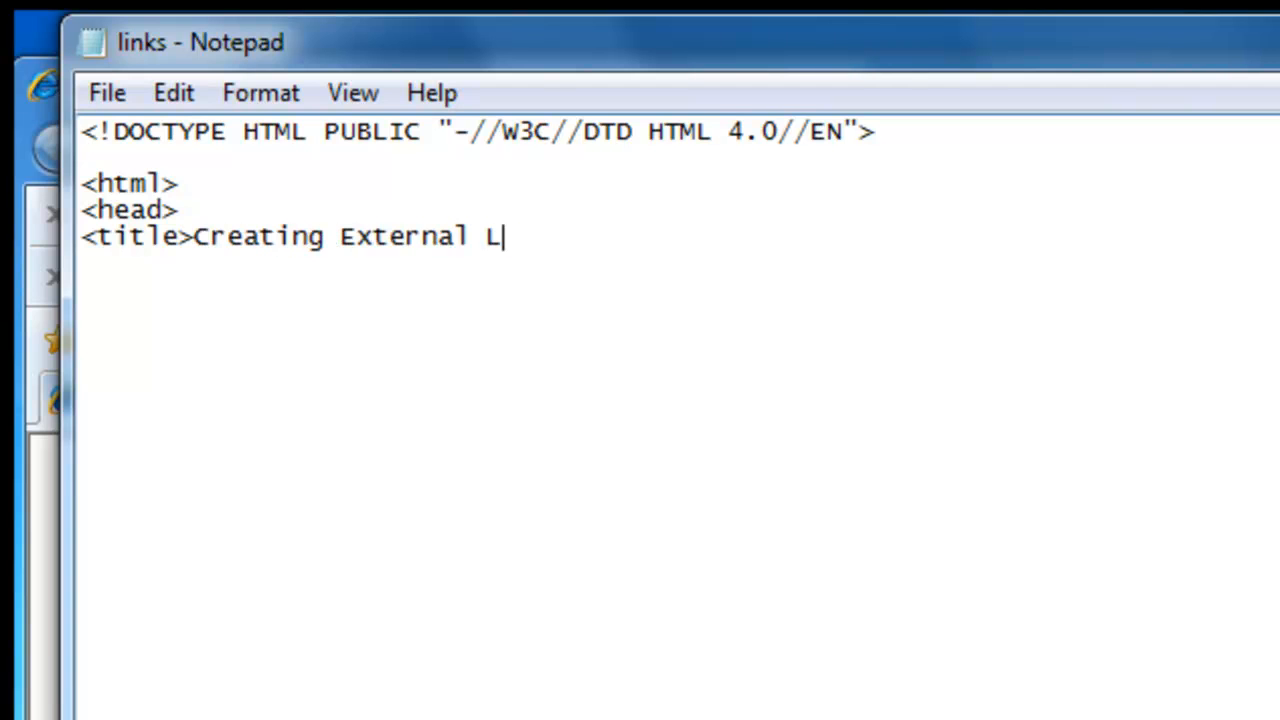
type("inks<")
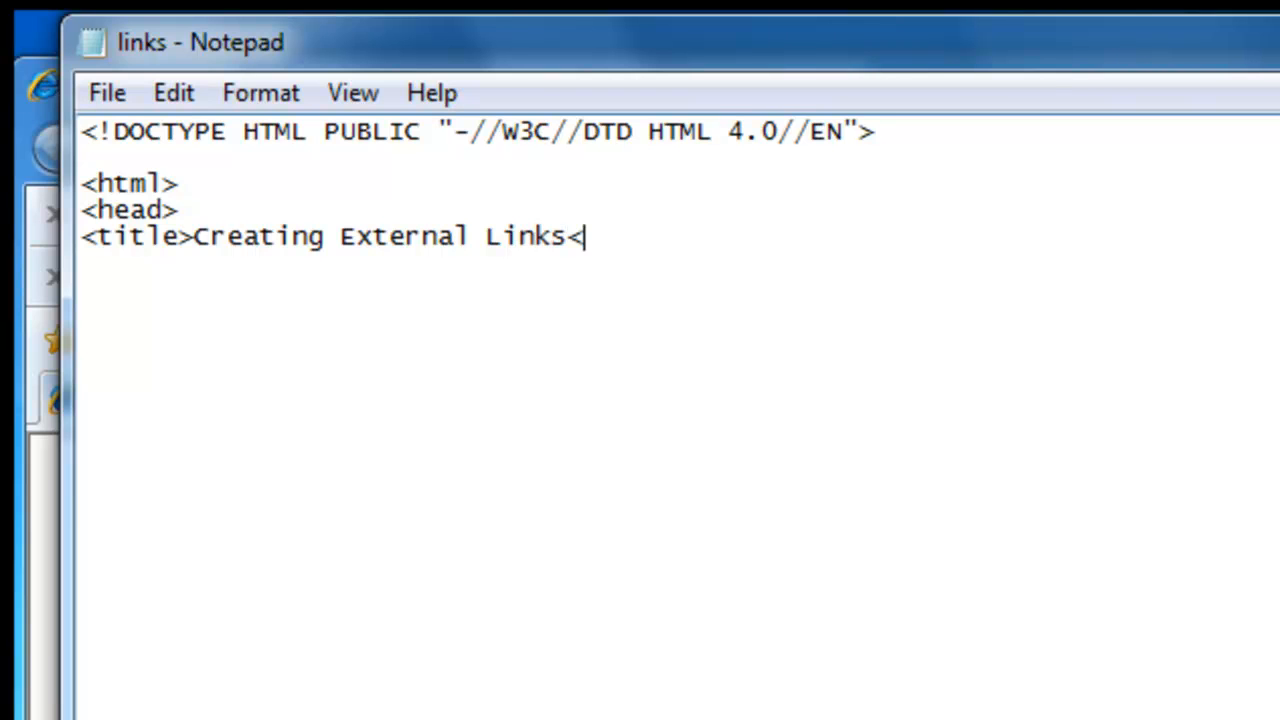
type("/title")
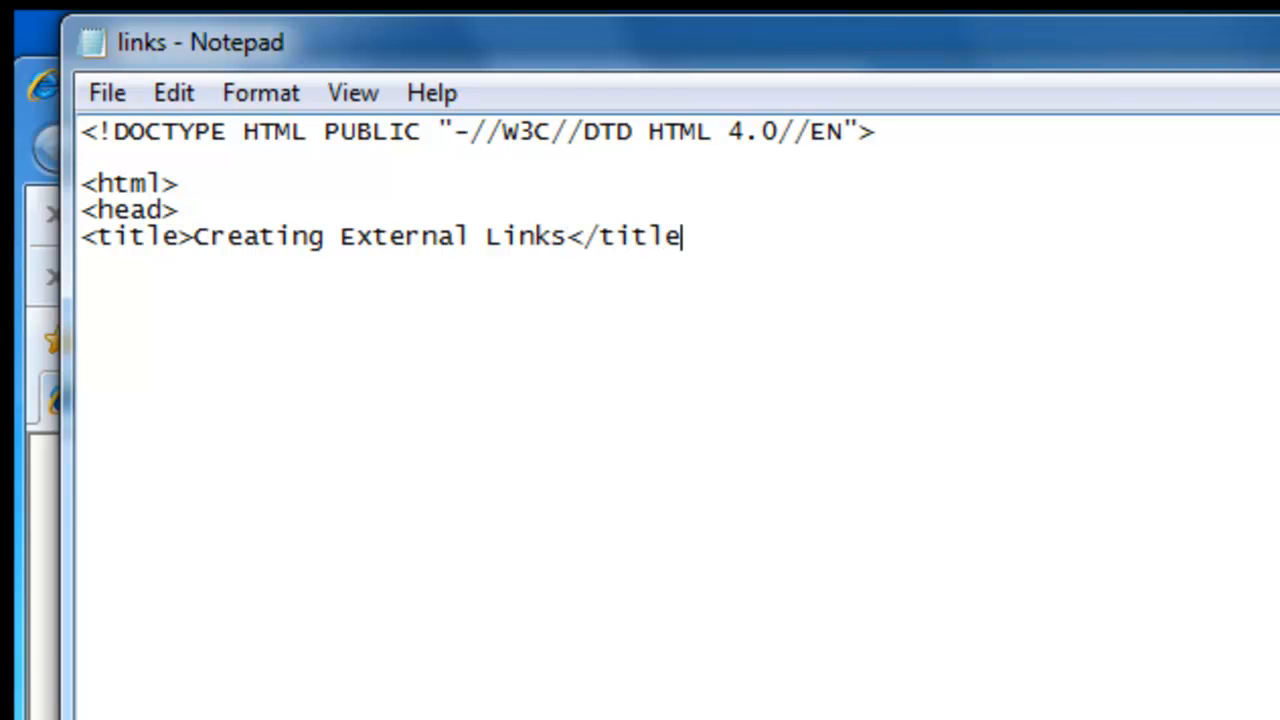
type(">")
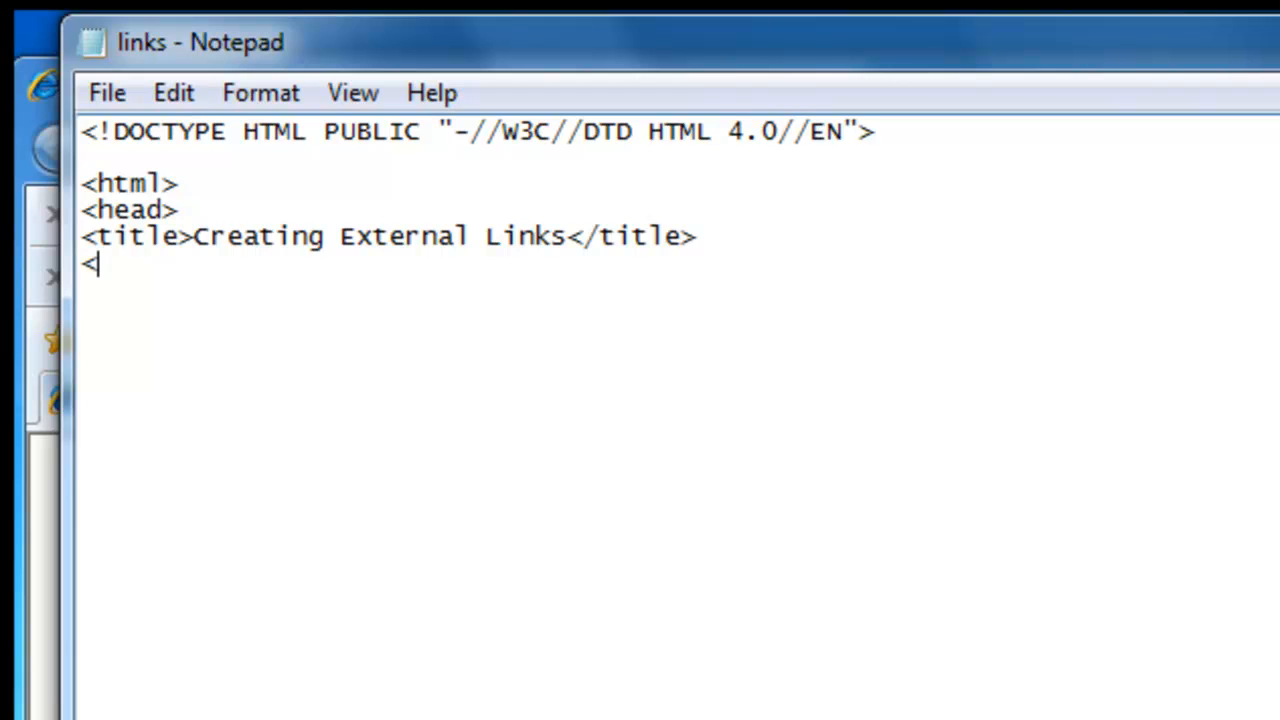
type("/head>")
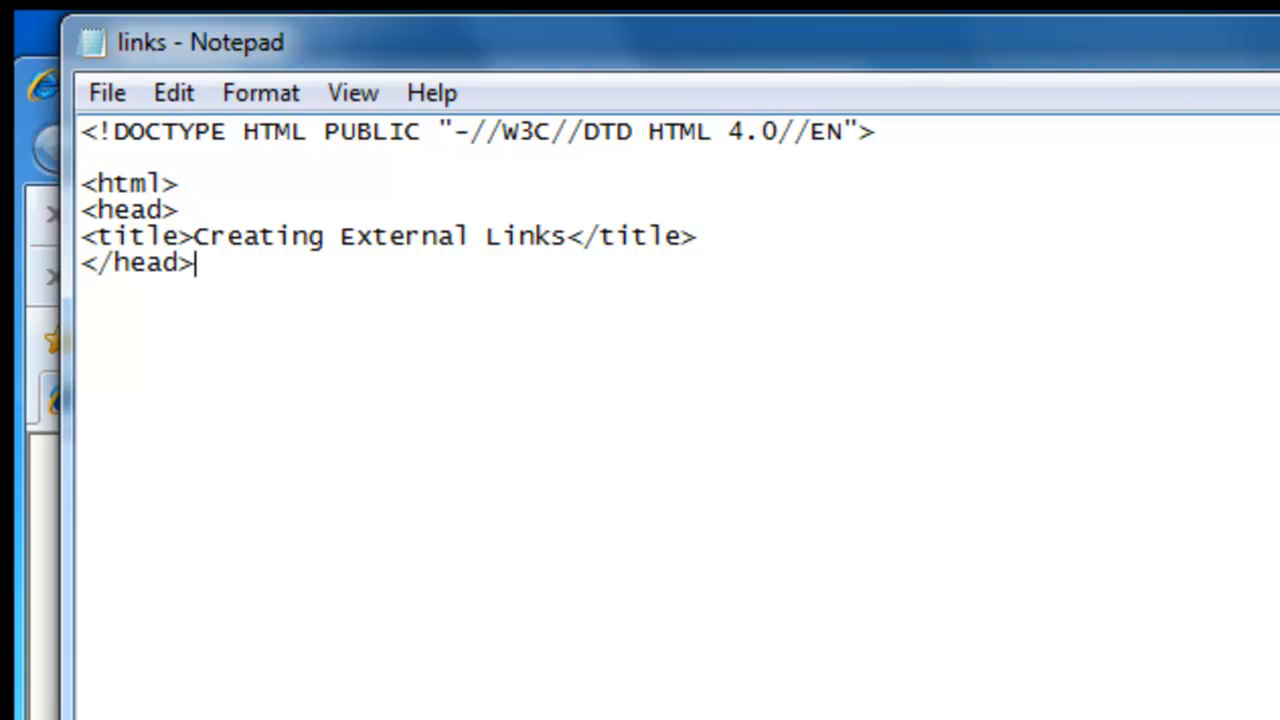
key("Enter")
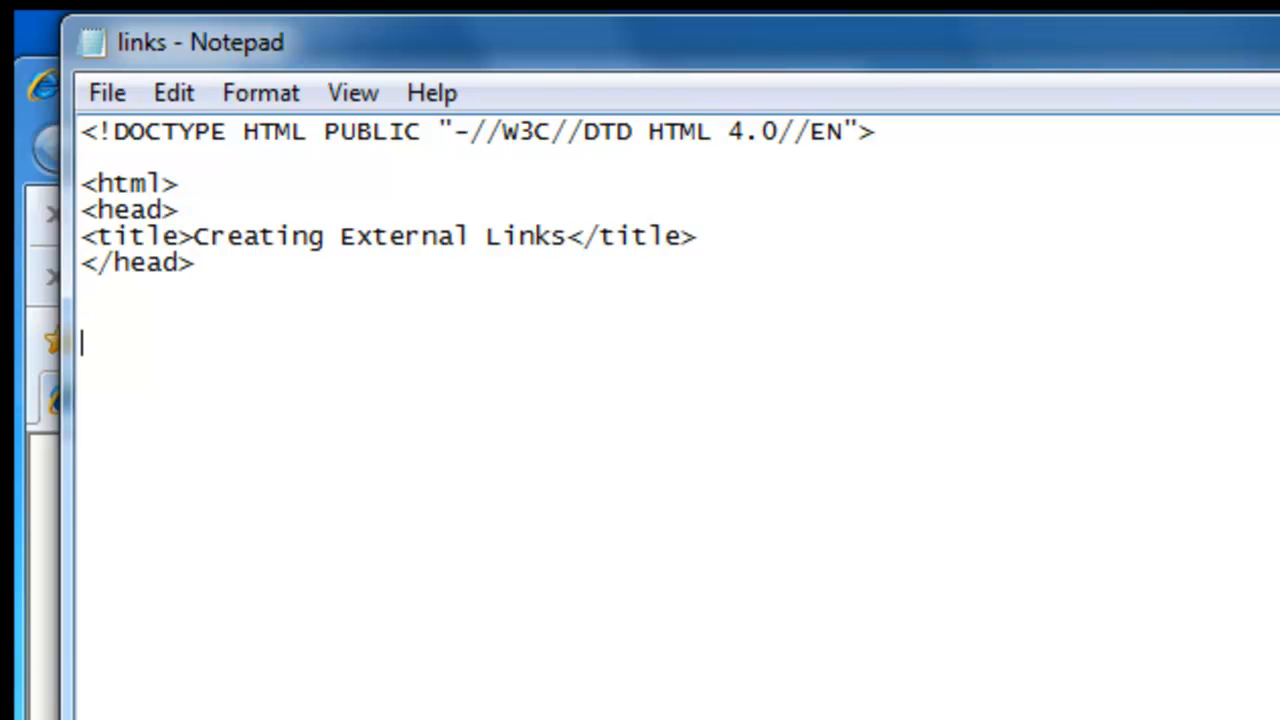
Step: Add an empty body section and the closing html tag
type("<body>")
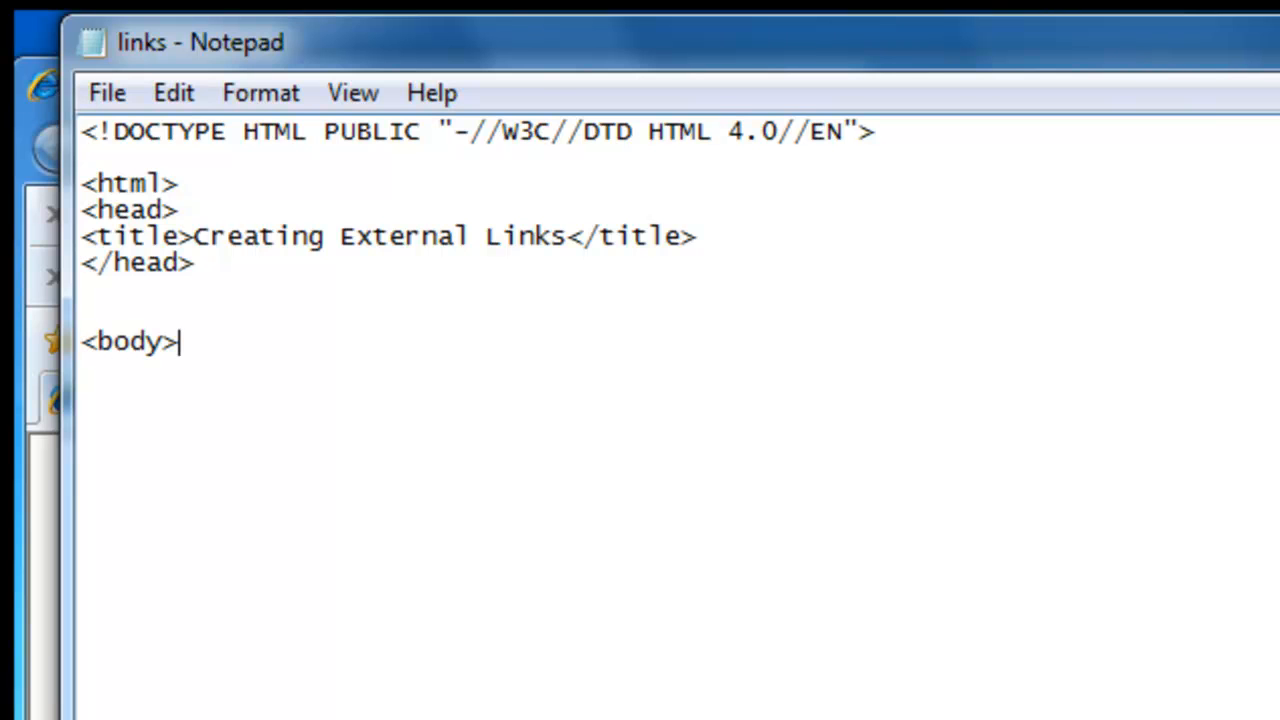
key("Enter")
type("</b")
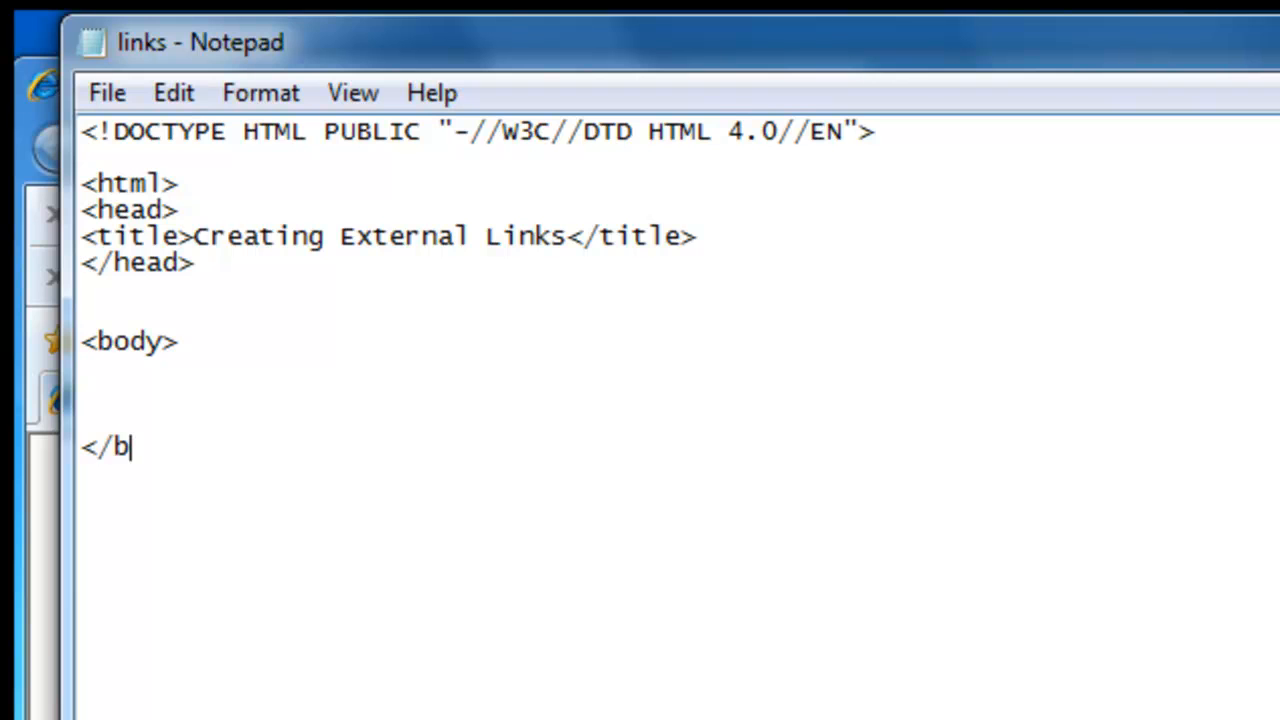
type("ody>")
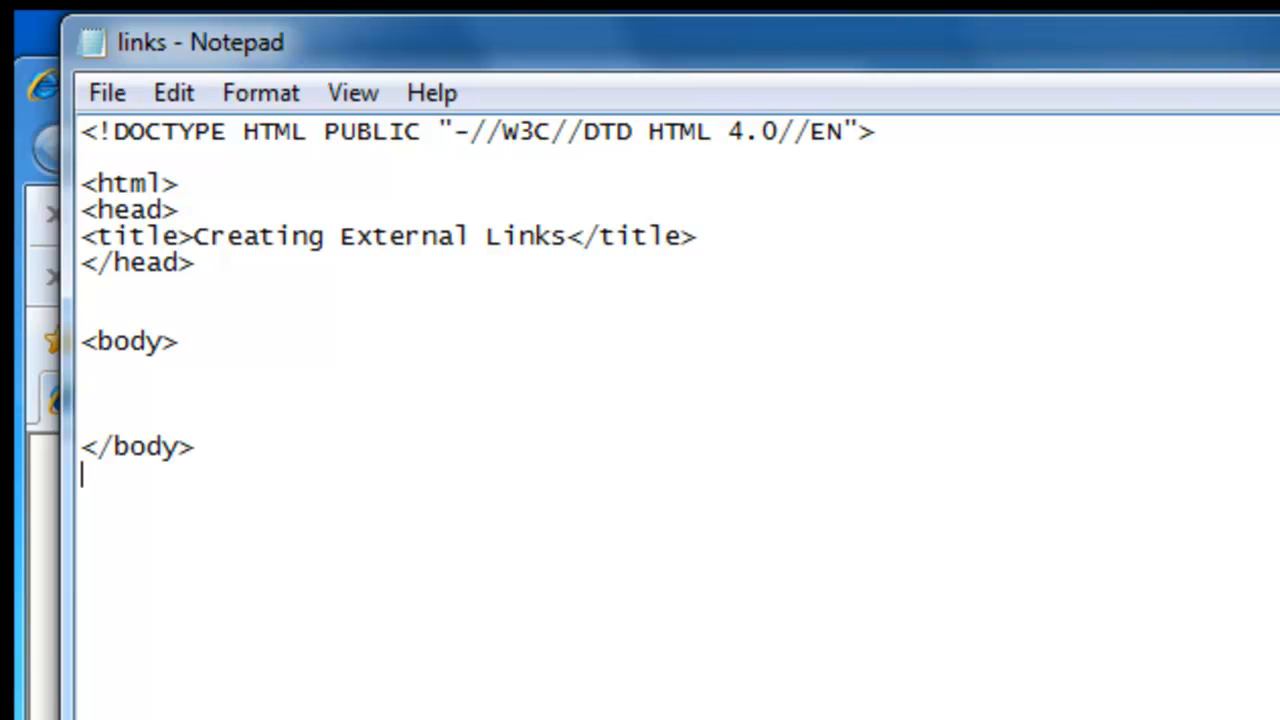
type("</html")
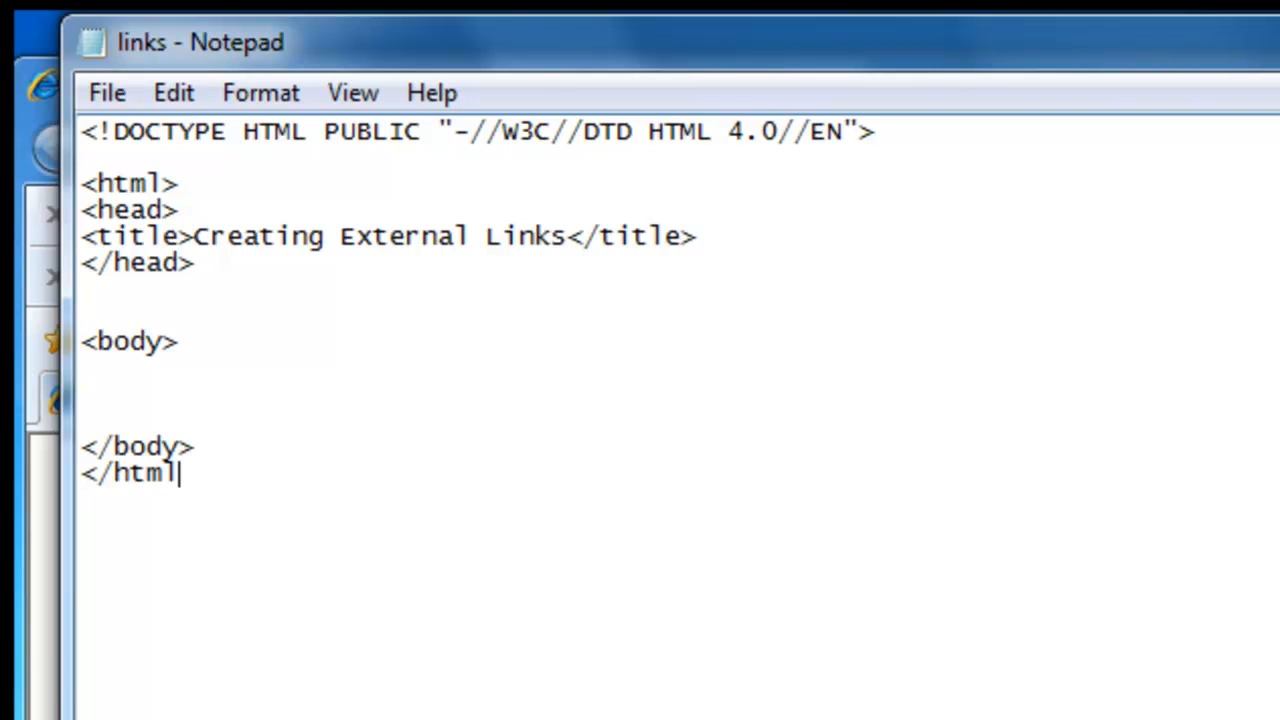
type(">")
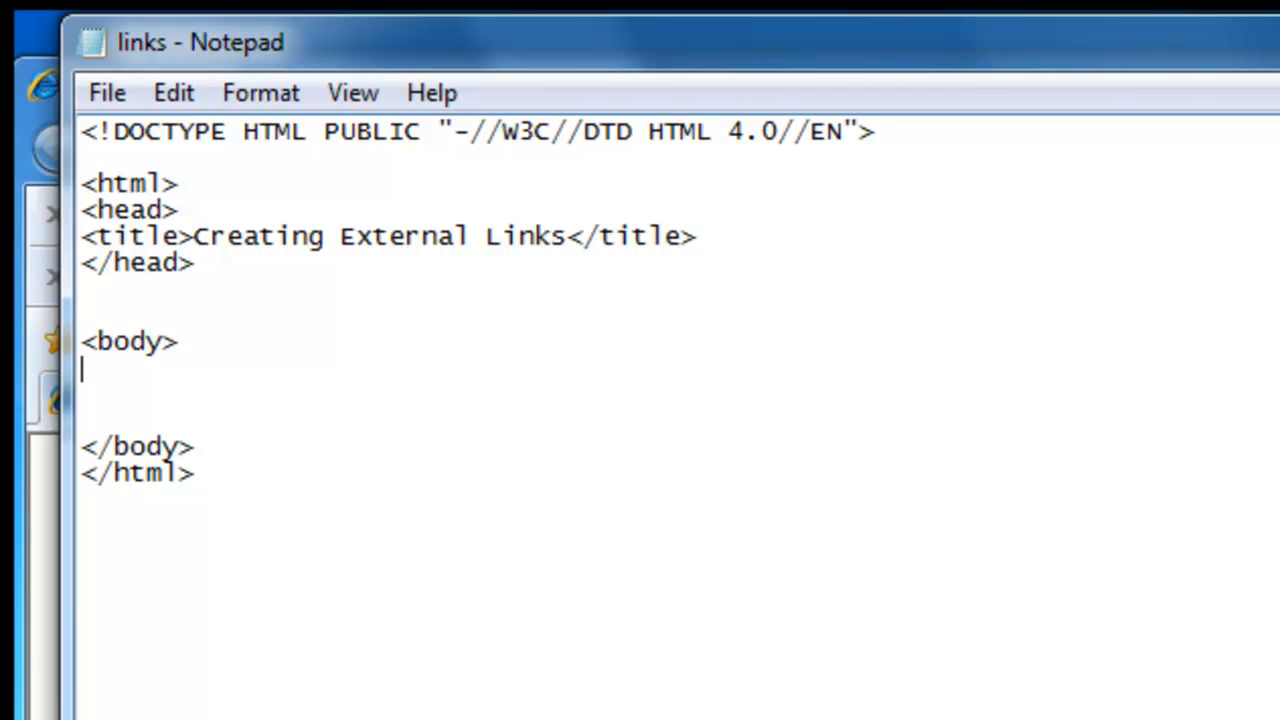
Step: Write a sample anchor <a href="url">Link Text</a> as a placeholder in the body
type("<a")
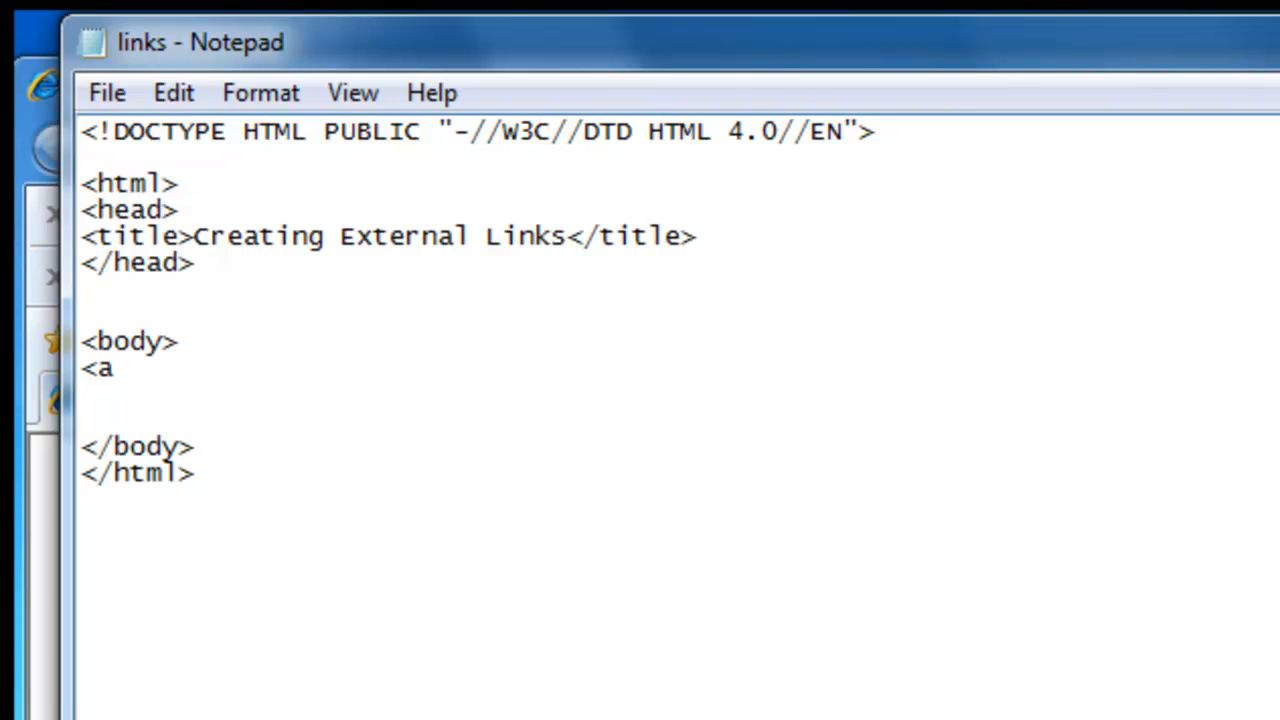
type("\" \"")
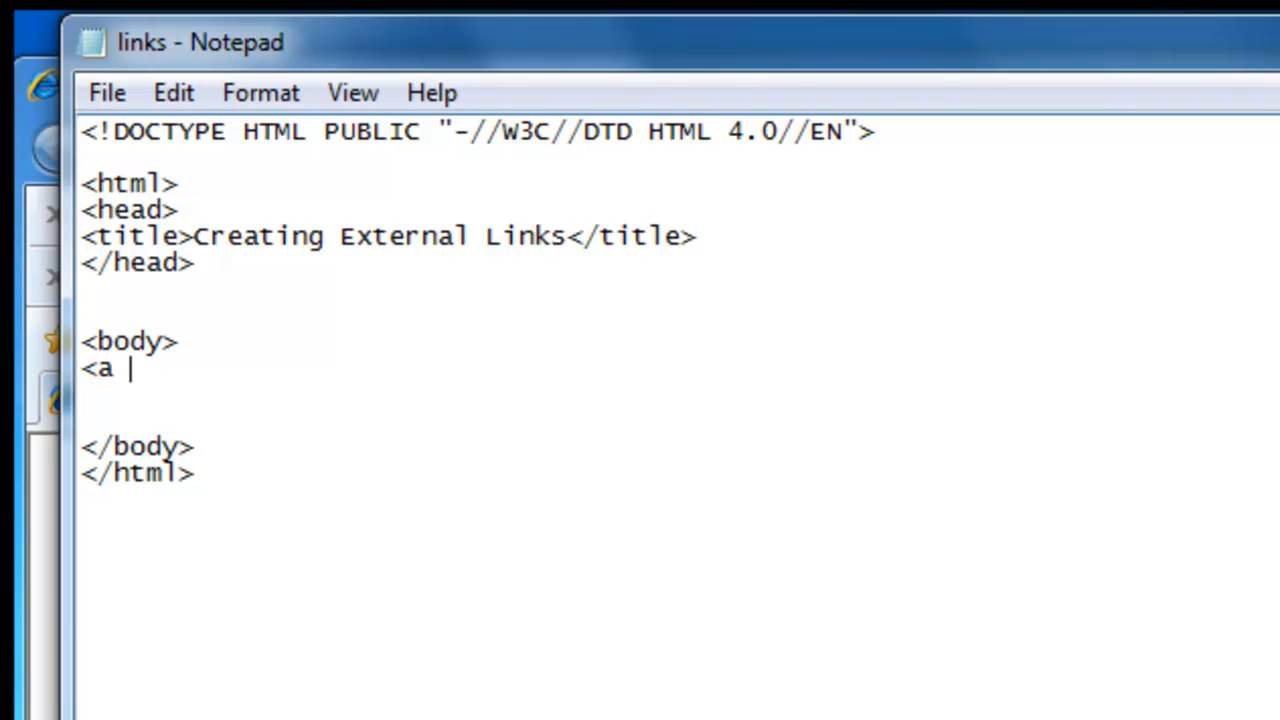
type("href")
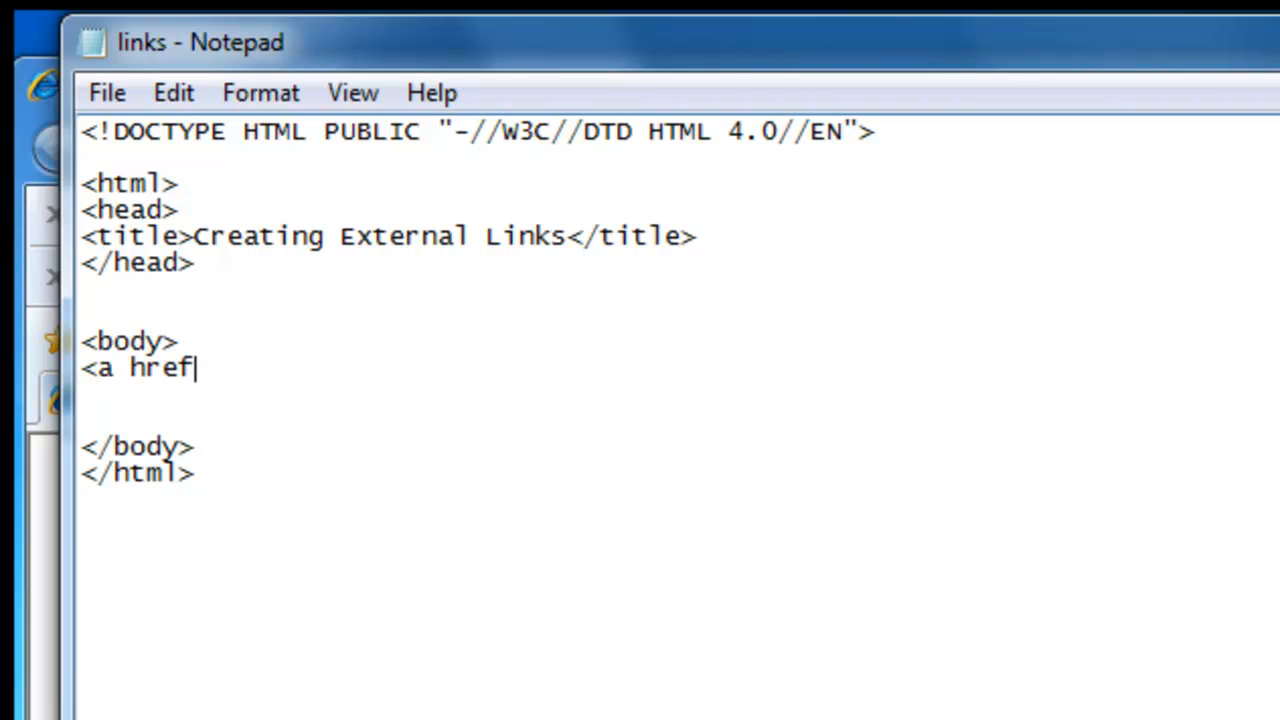
type("=")
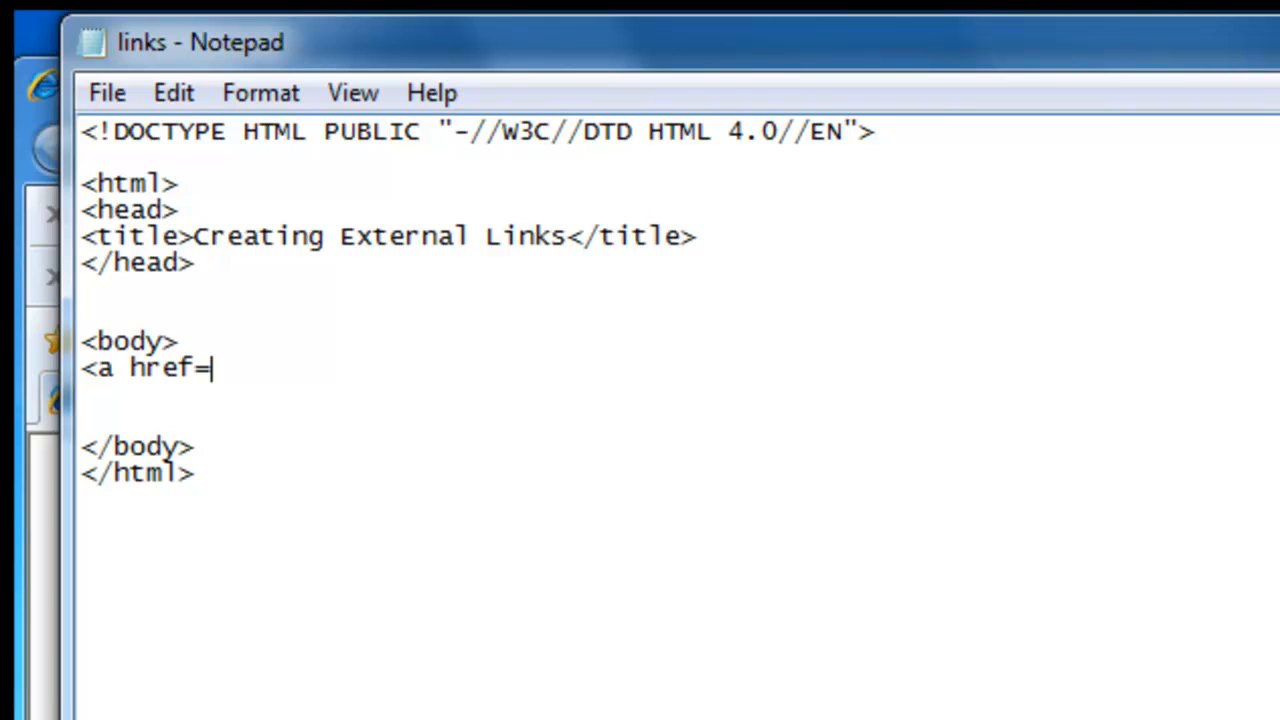
type("\"url")
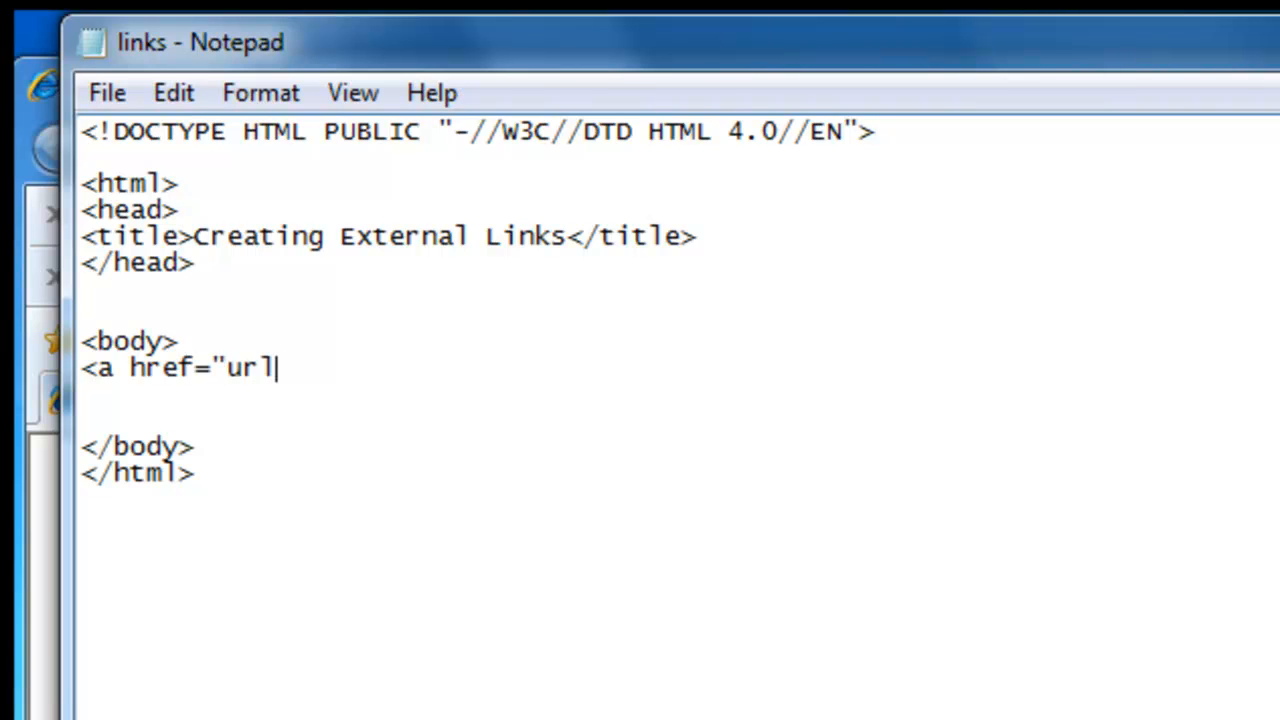
type("\"")
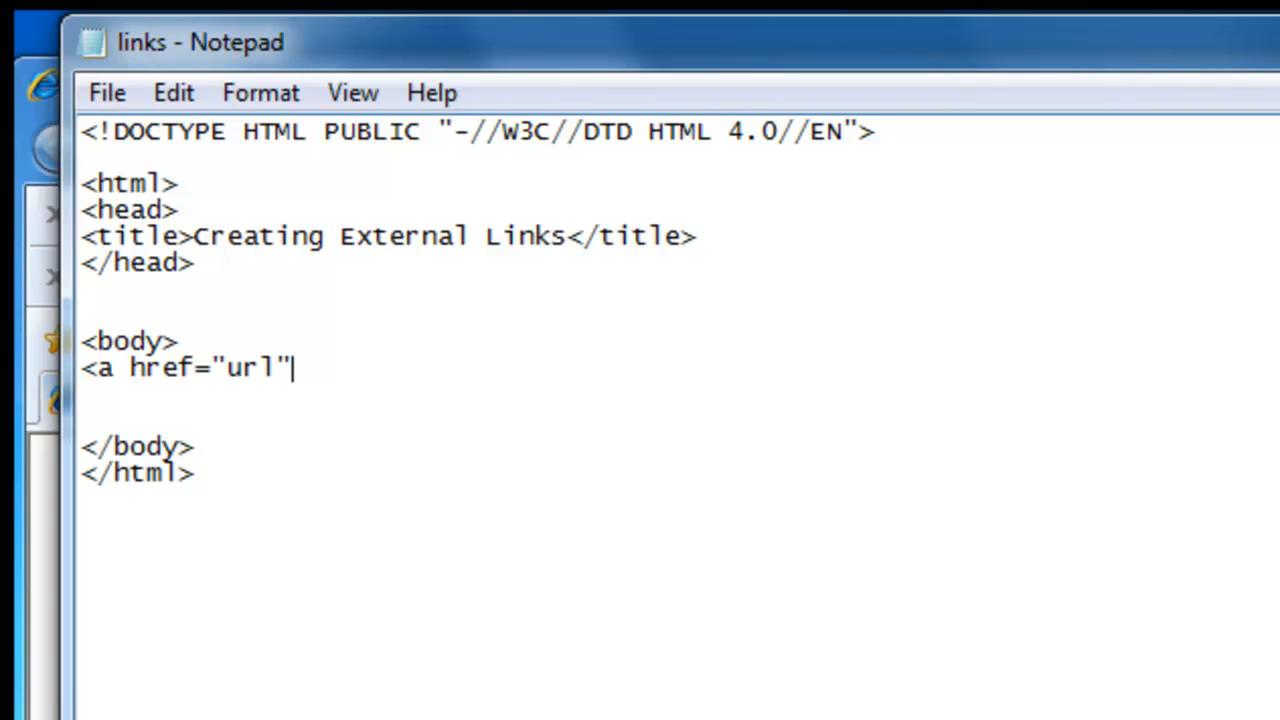
type(">")
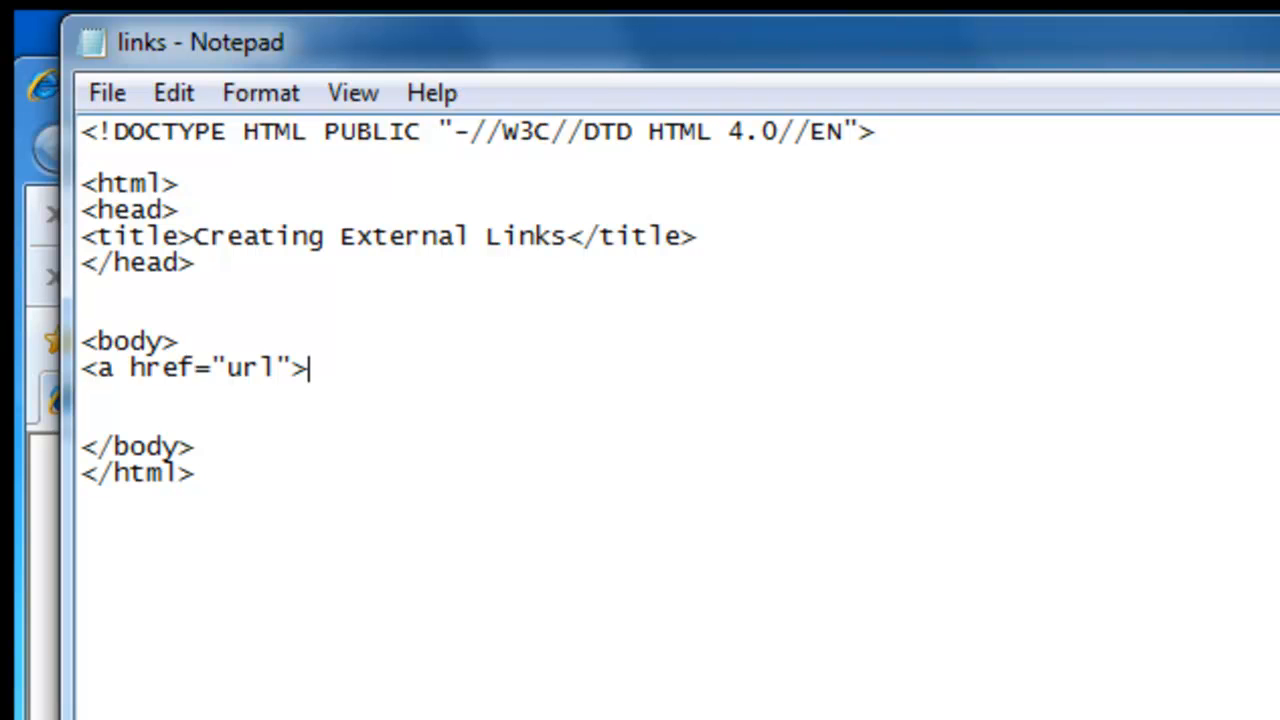
type("Link Te")
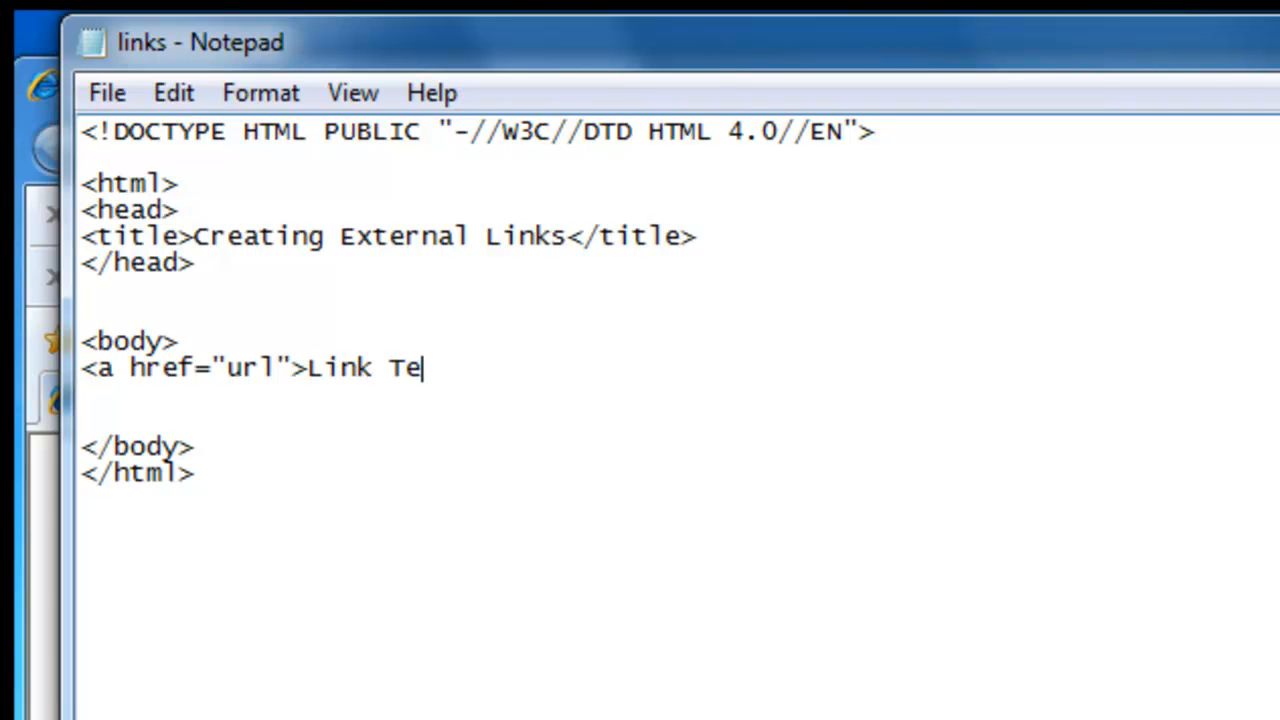
type("xt")
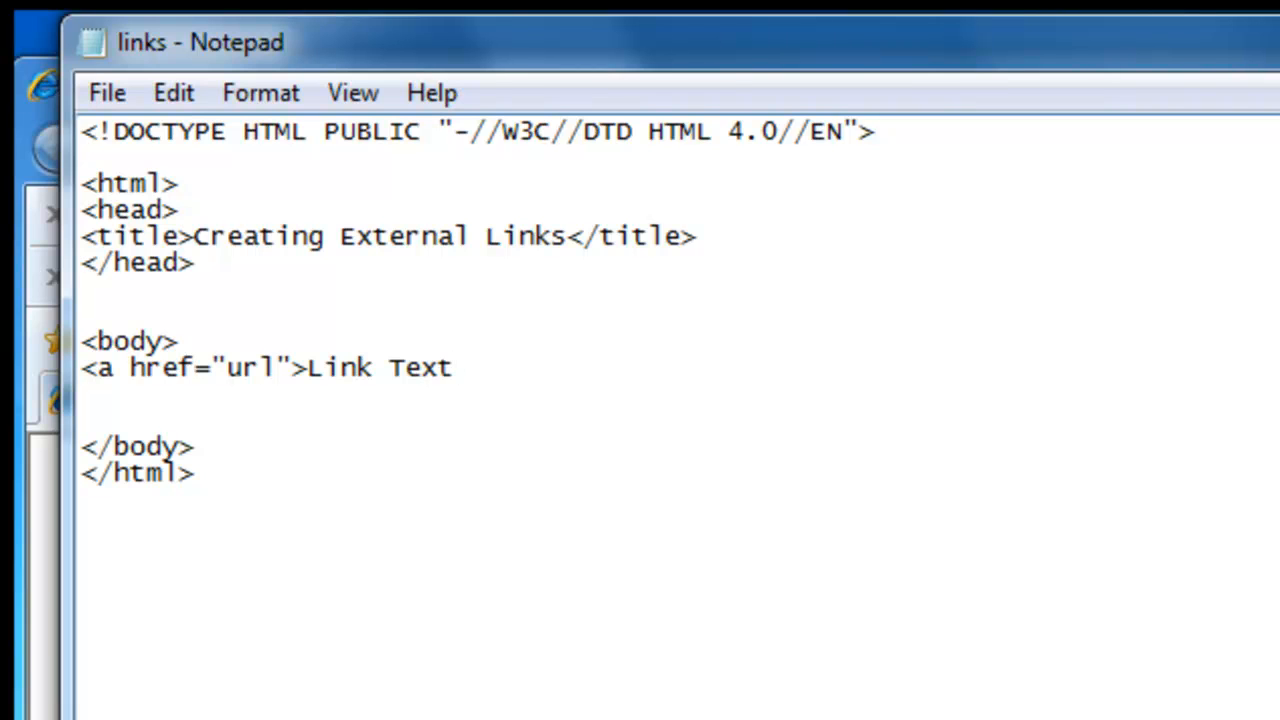
type("</a")
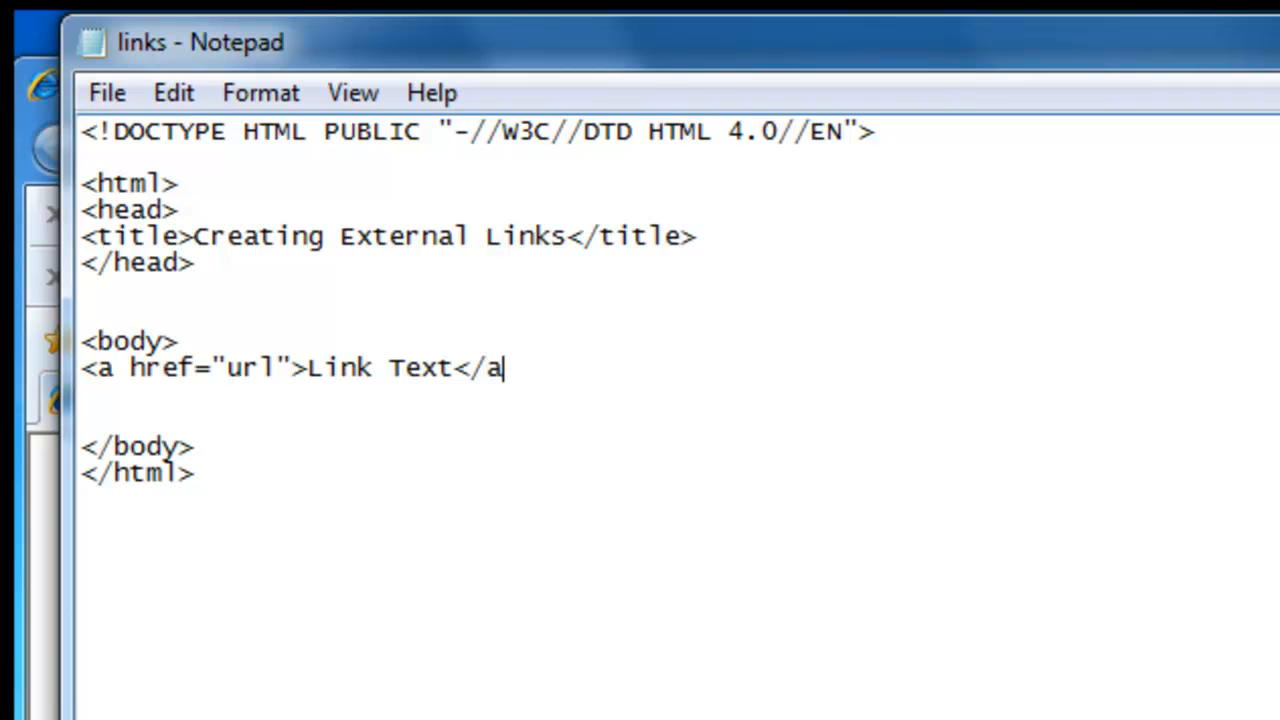
type(">")
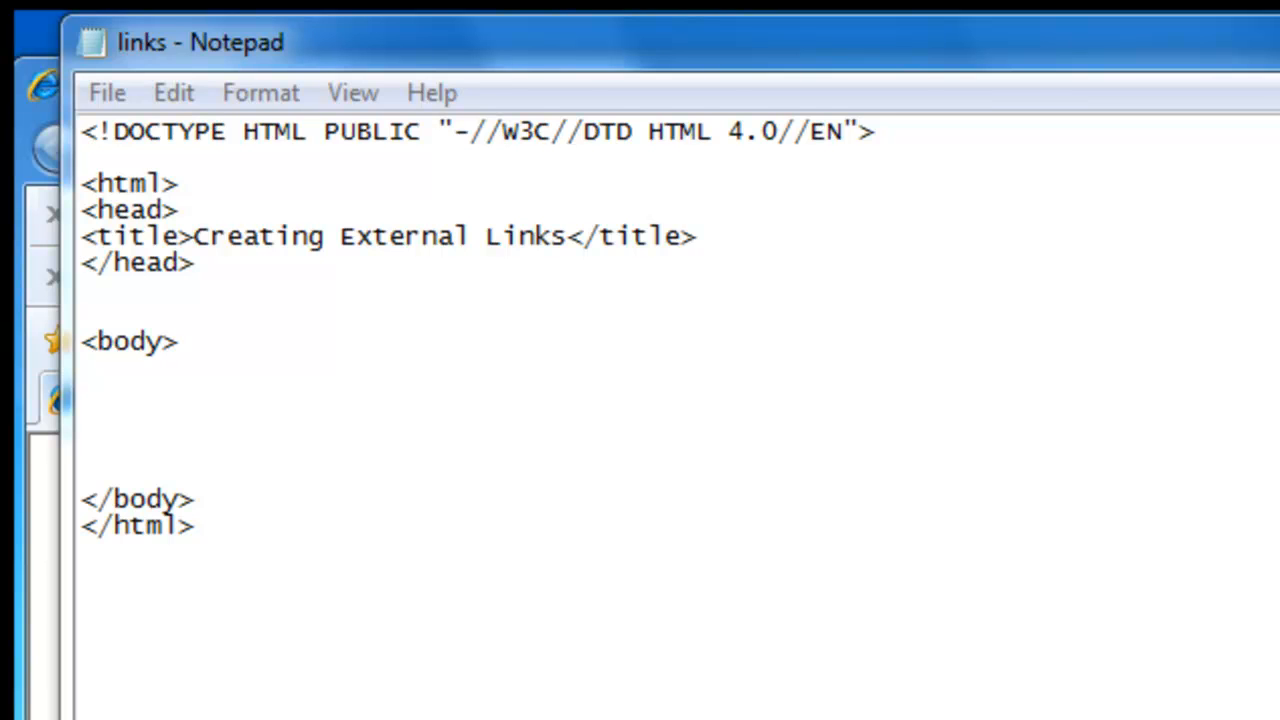
left_click(90, 376)
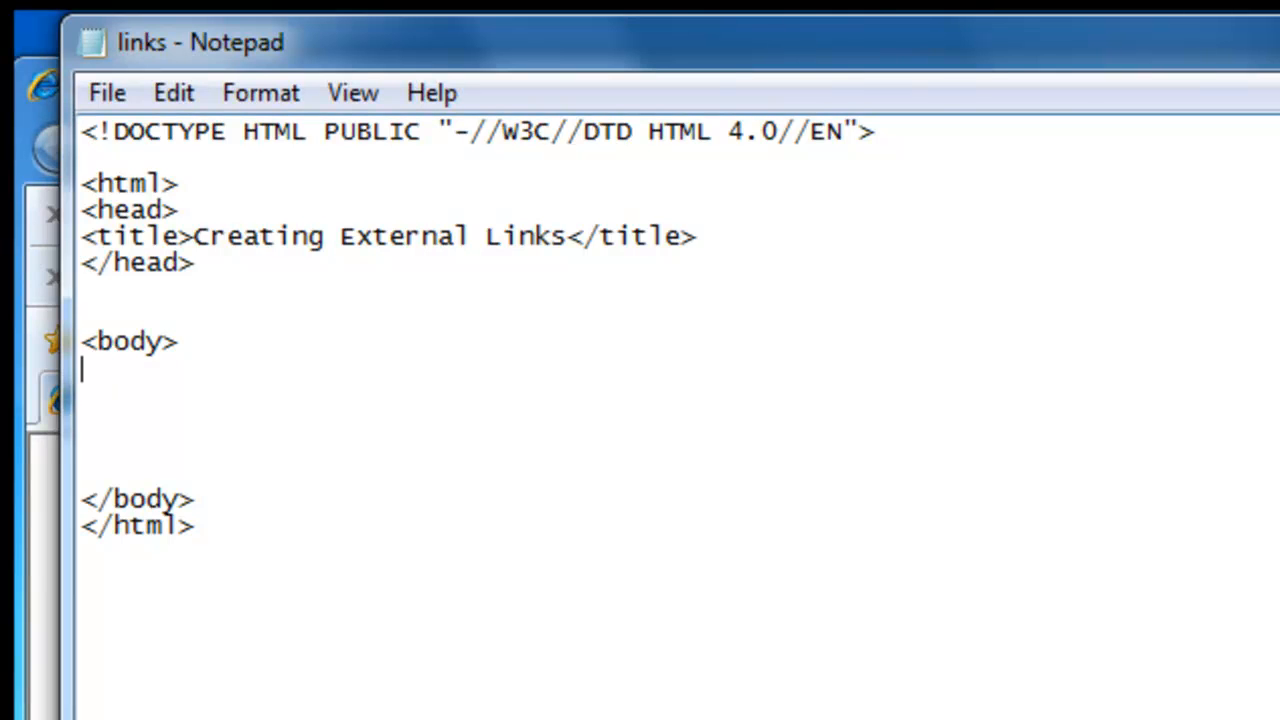
type("Here is a l")
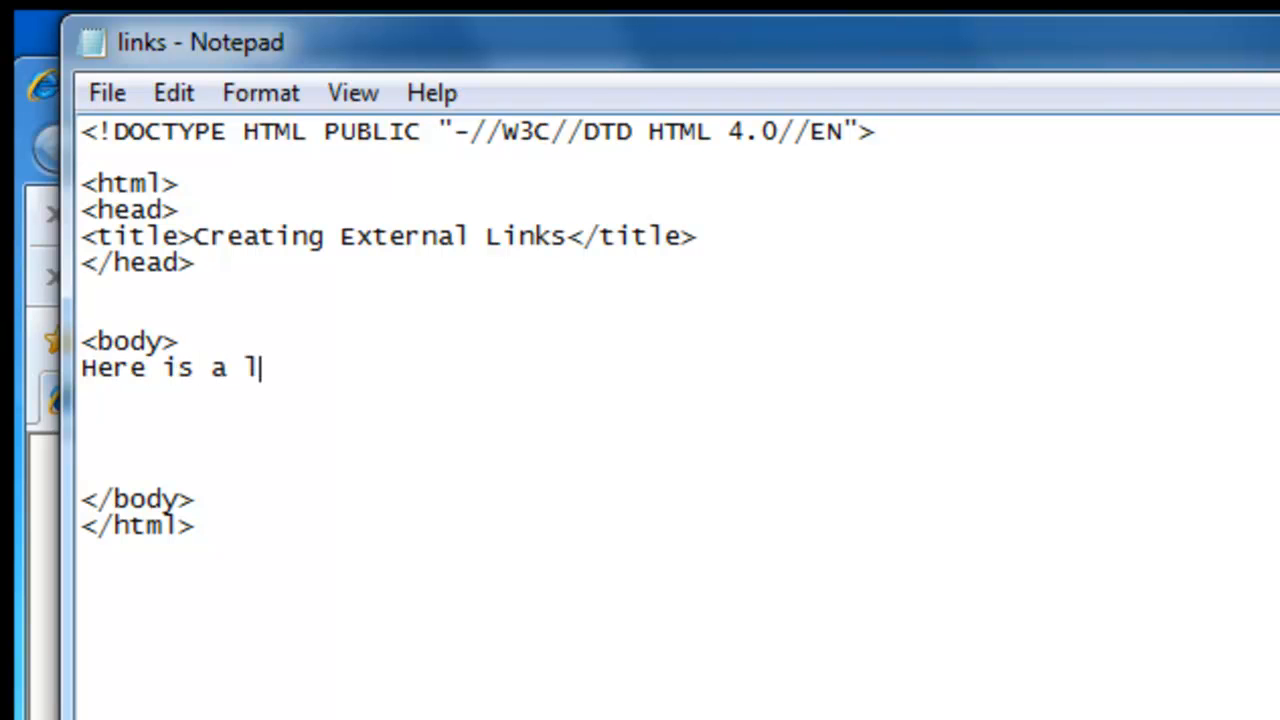
type("ink to")
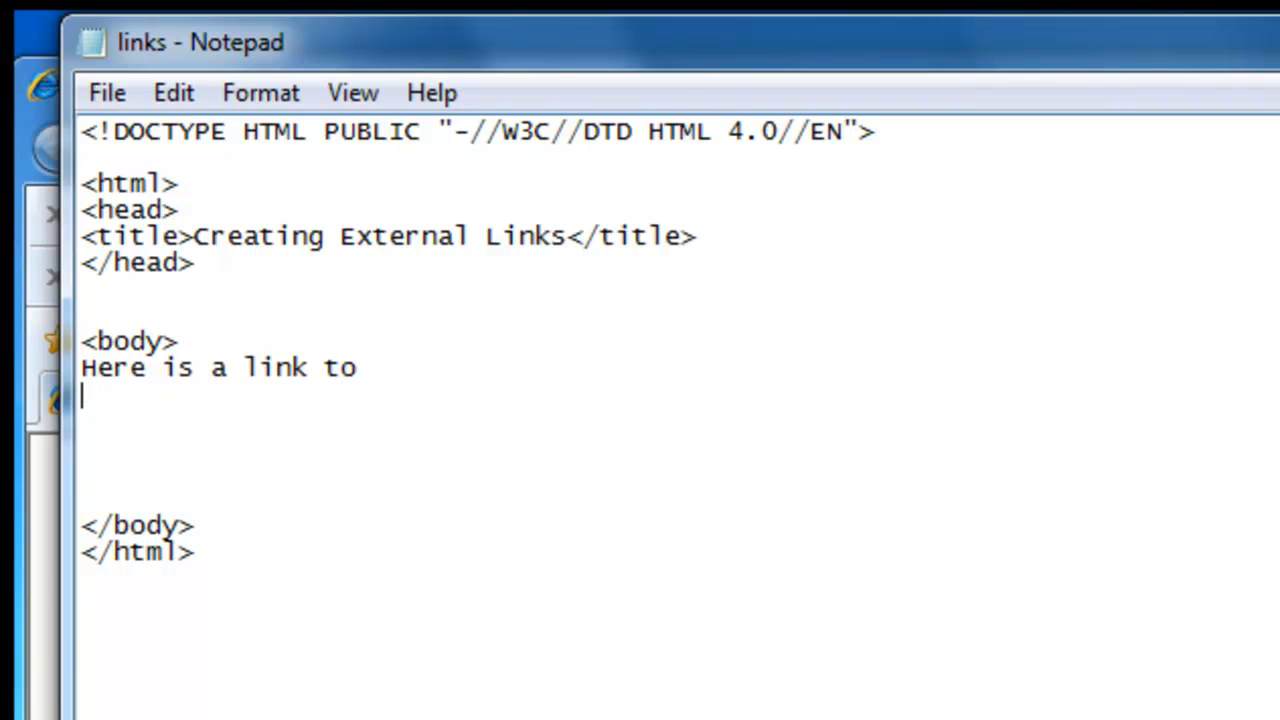
type("<")
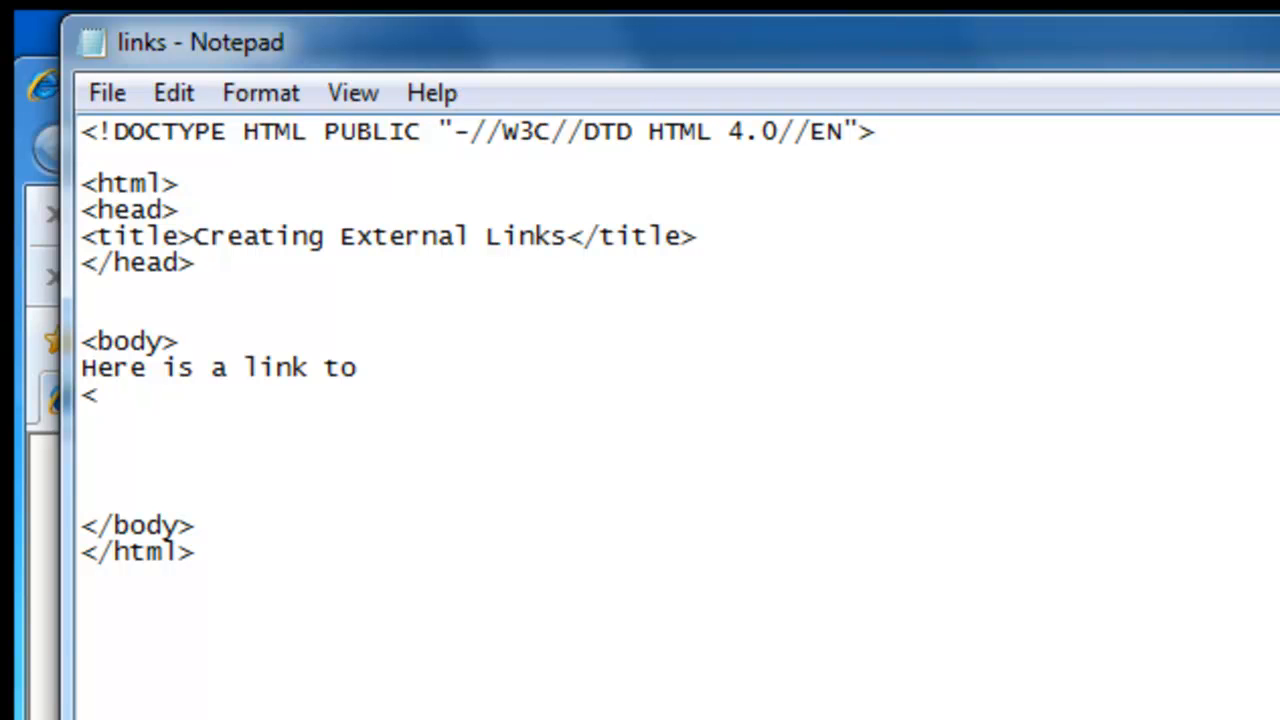
type("a")
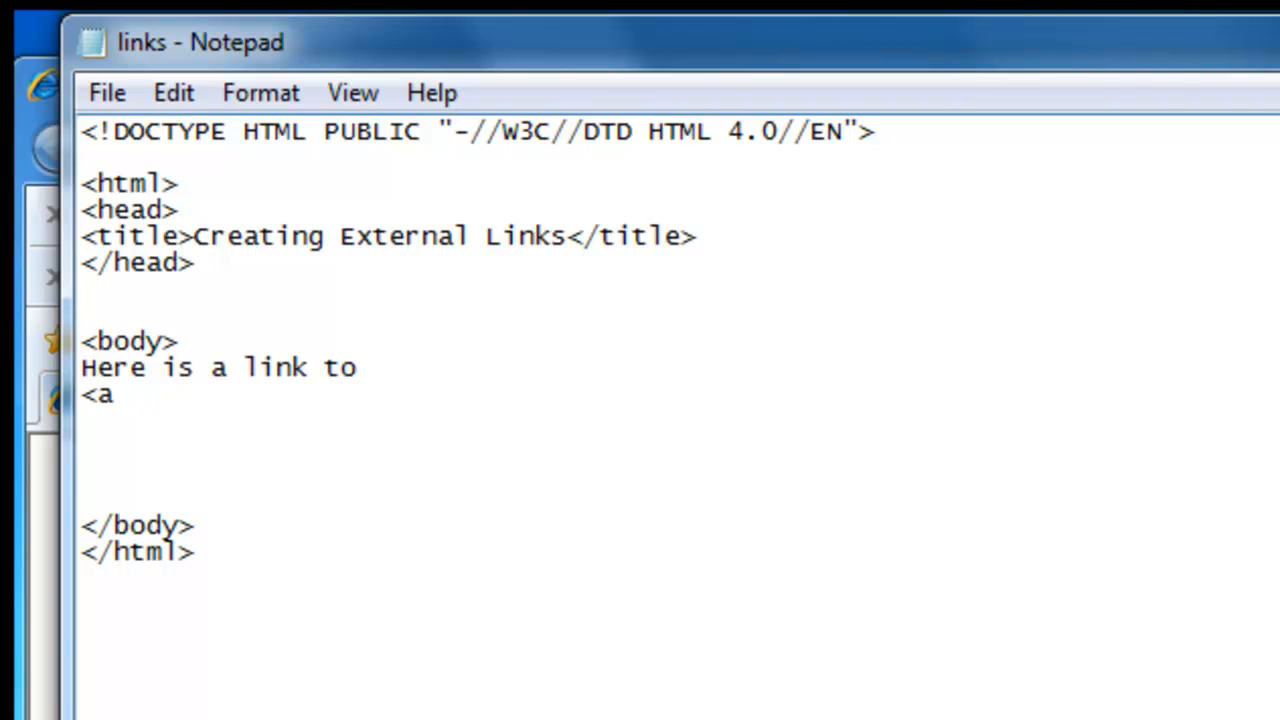
type("h")
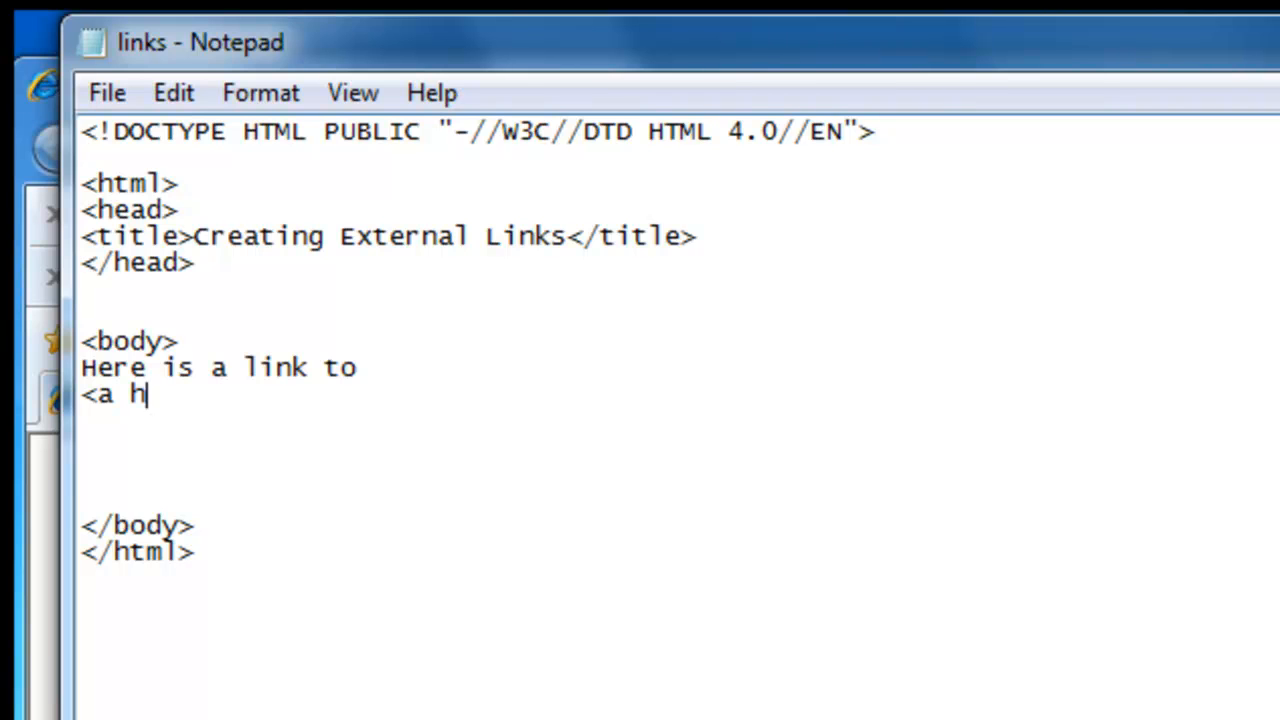
type("ref=\"")
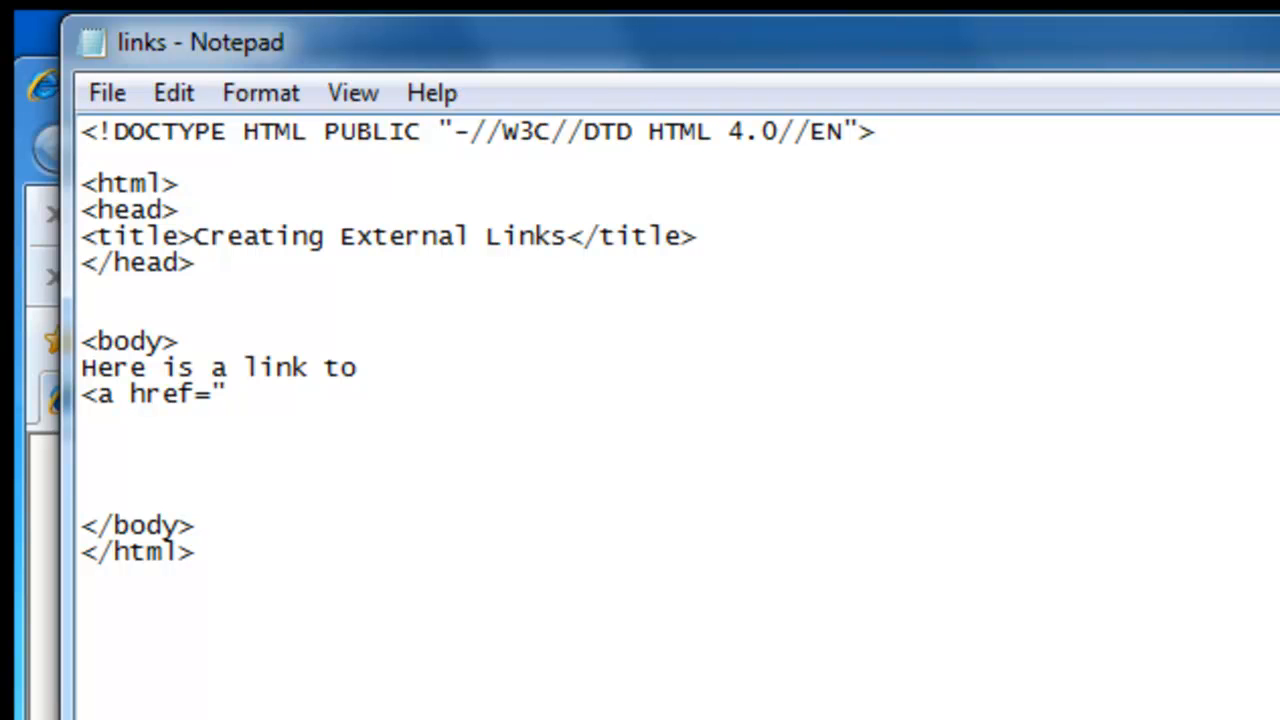
type("http:")
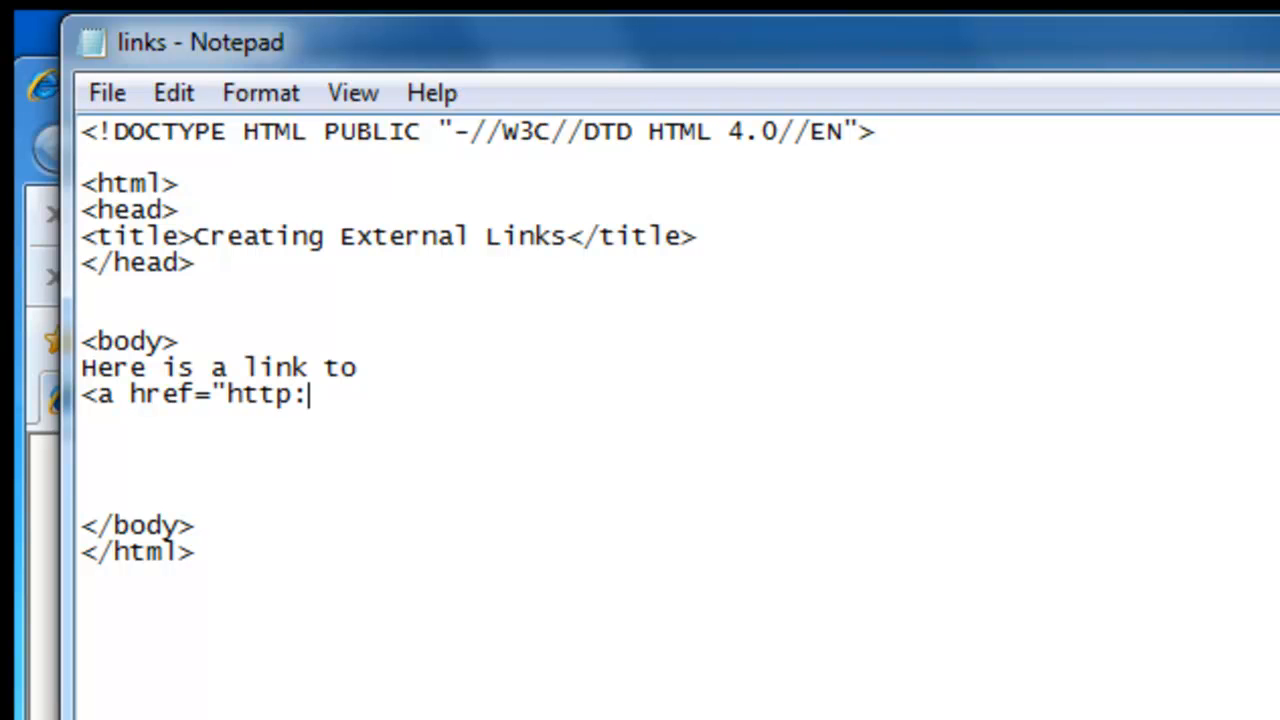
type("//w")
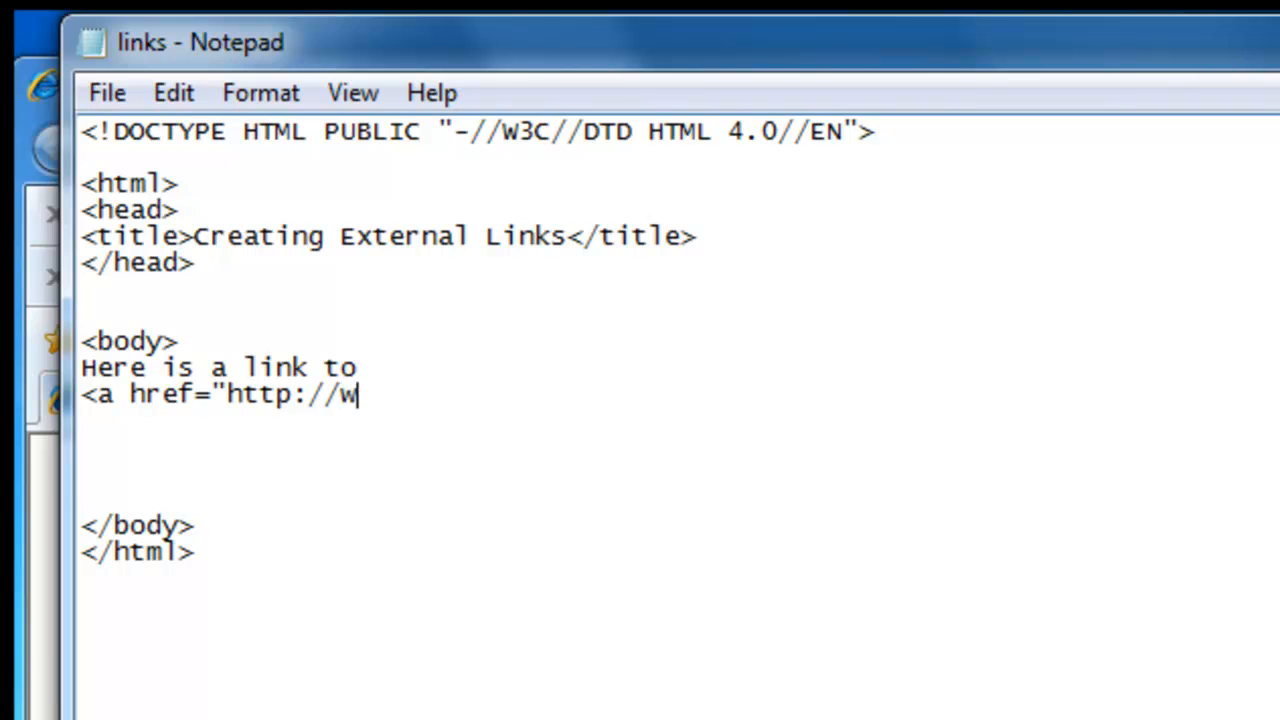
type("ww.nyti")
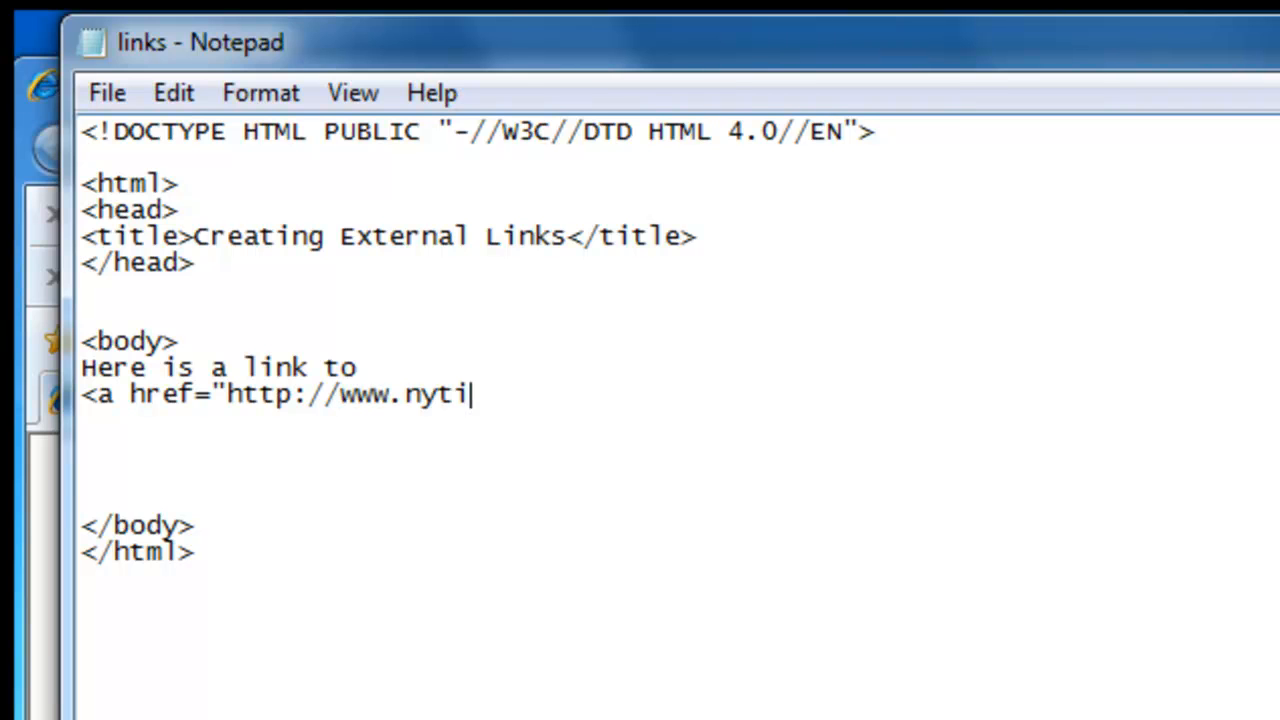
type("mes.com")
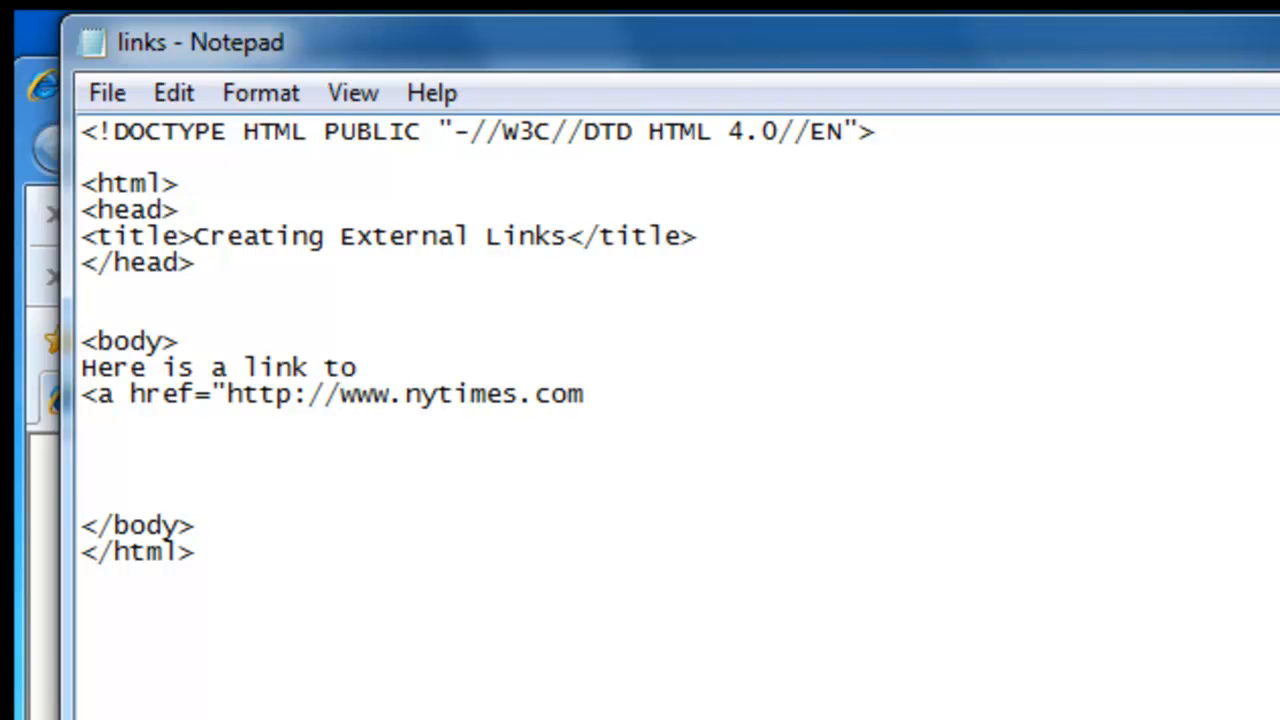
type("/")
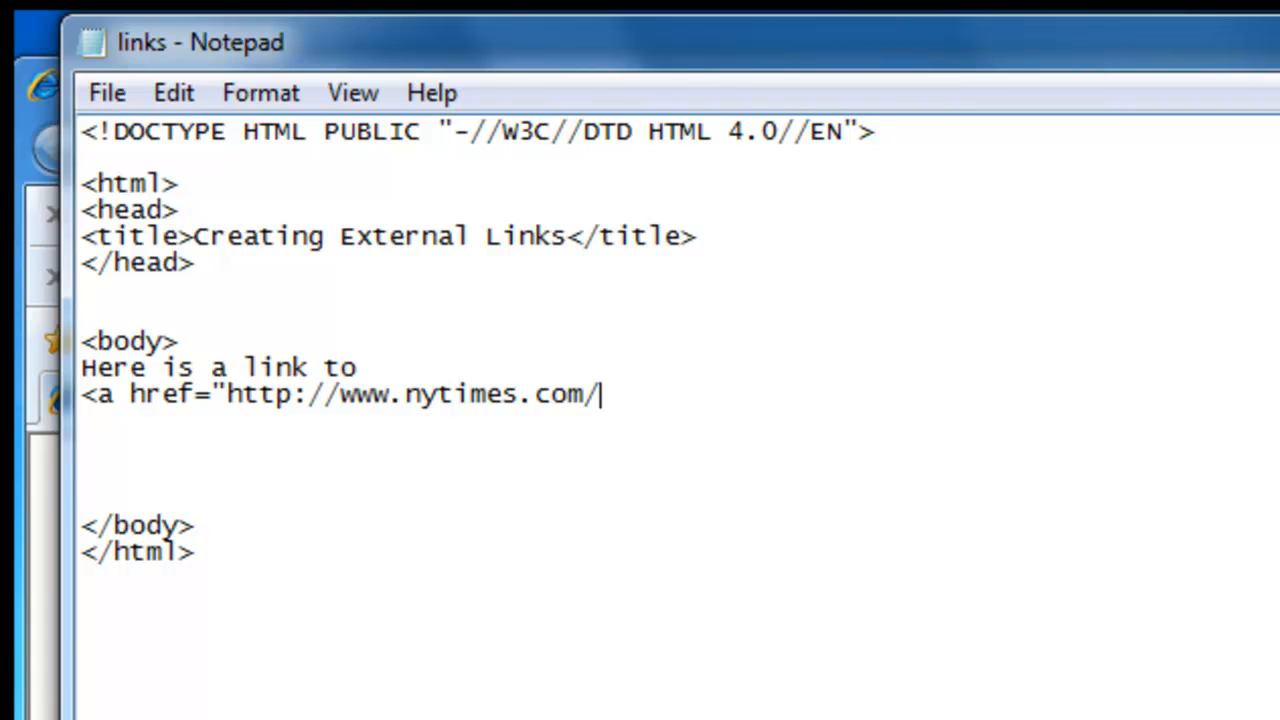
type("\">")
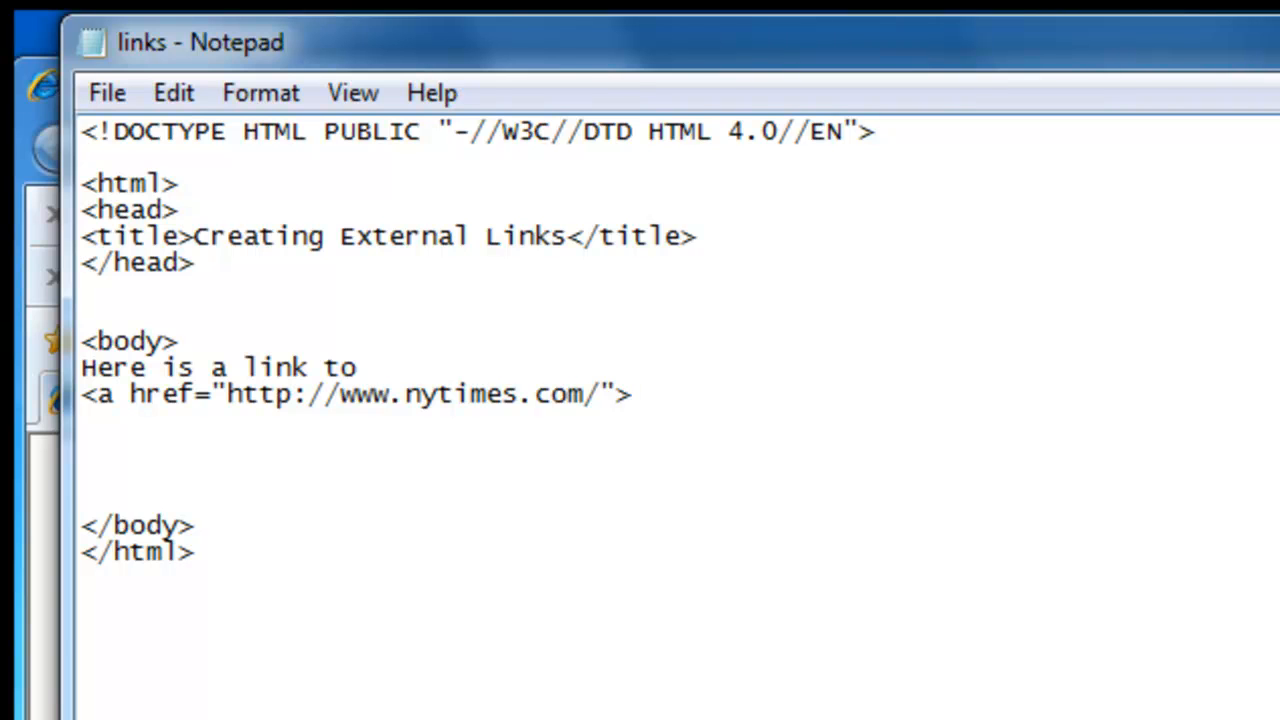
Step: Label the link 'The New York Times' and end with 'which is my favorite US newspaper.'
type("The New")
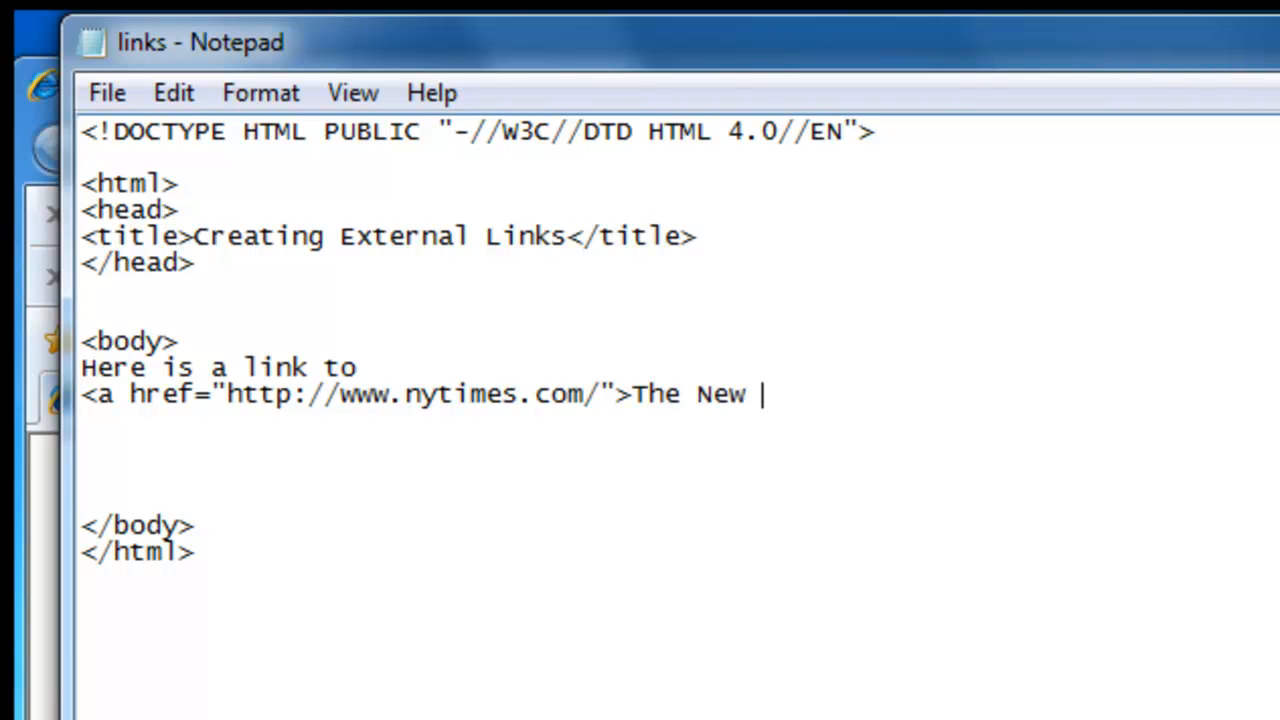
type("York Time")
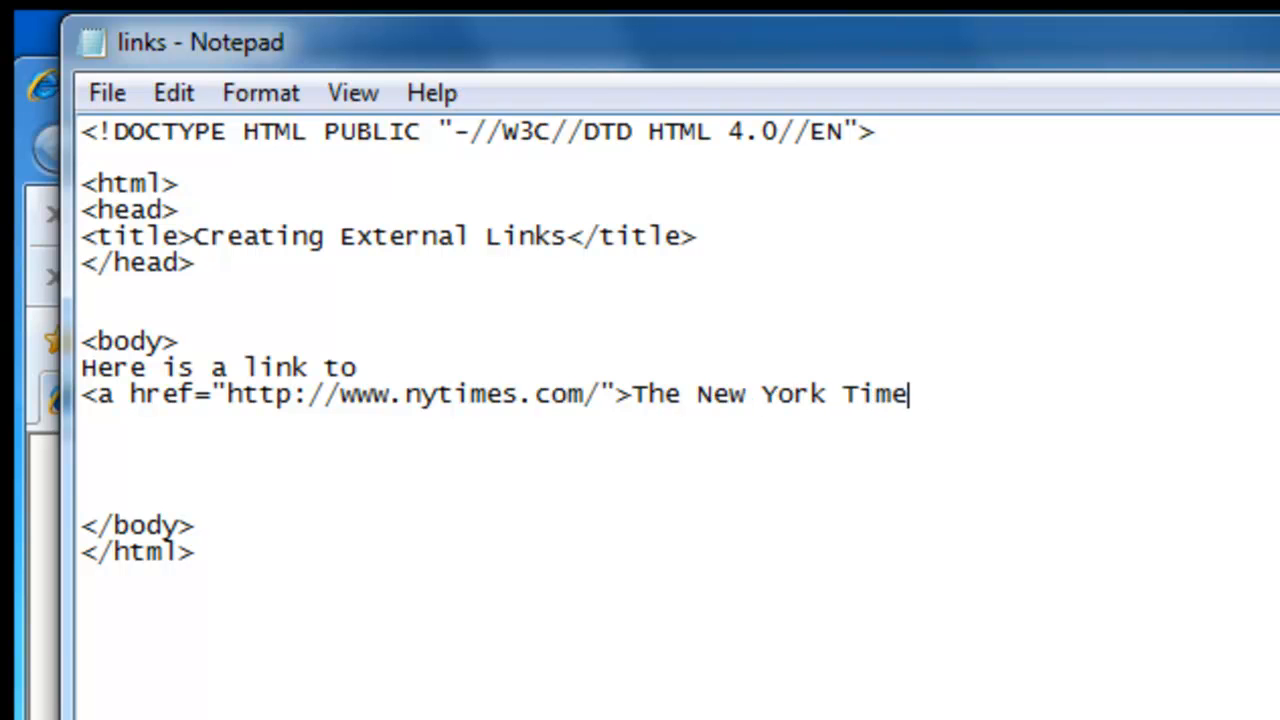
type("s")
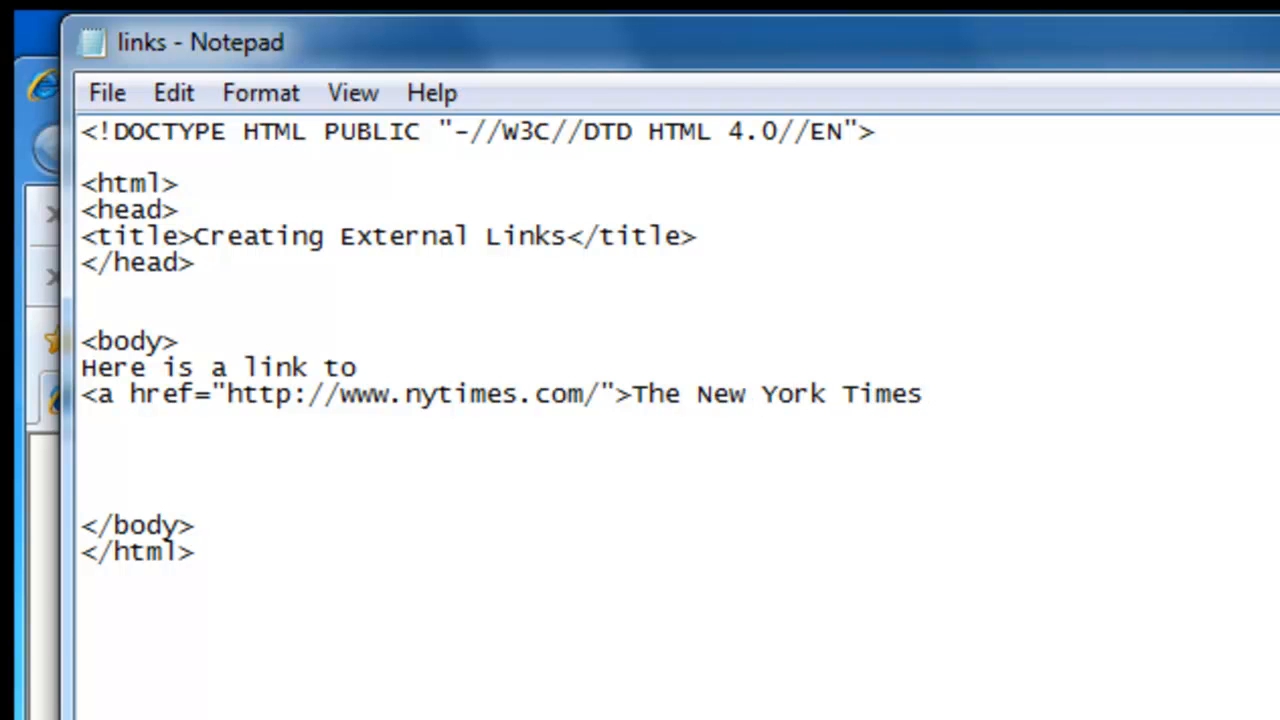
type("<")
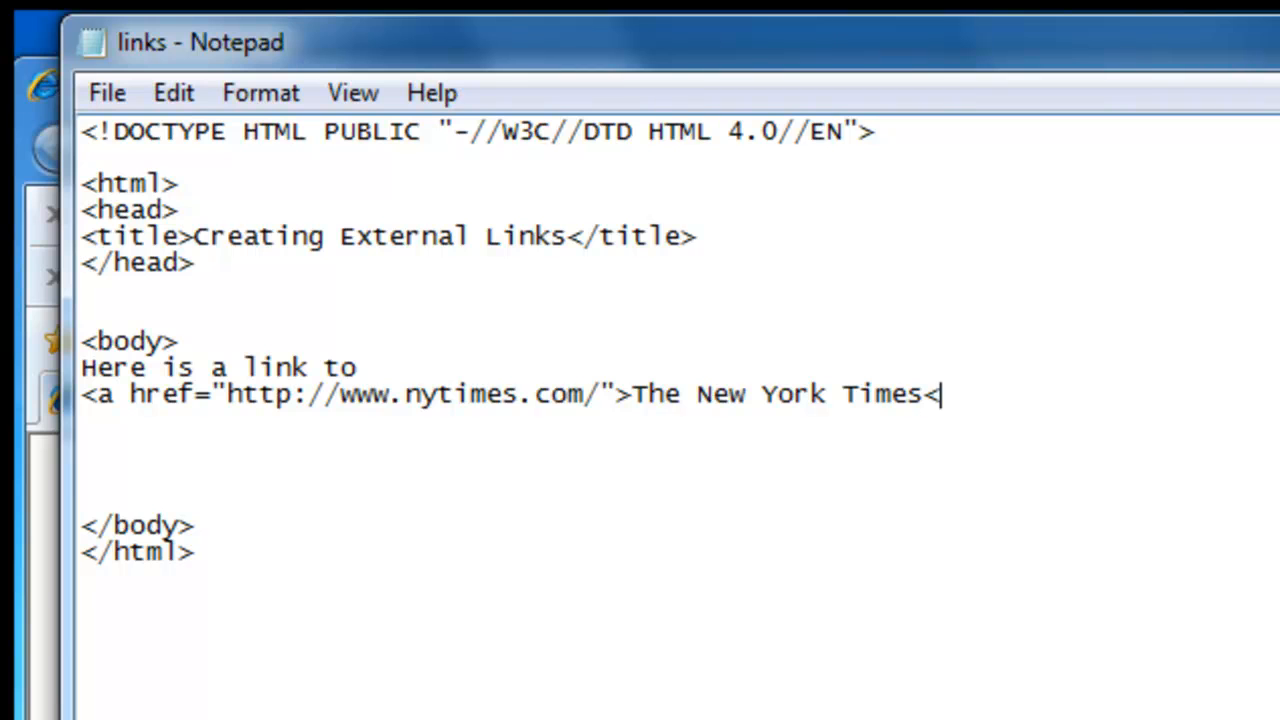
type("/a")
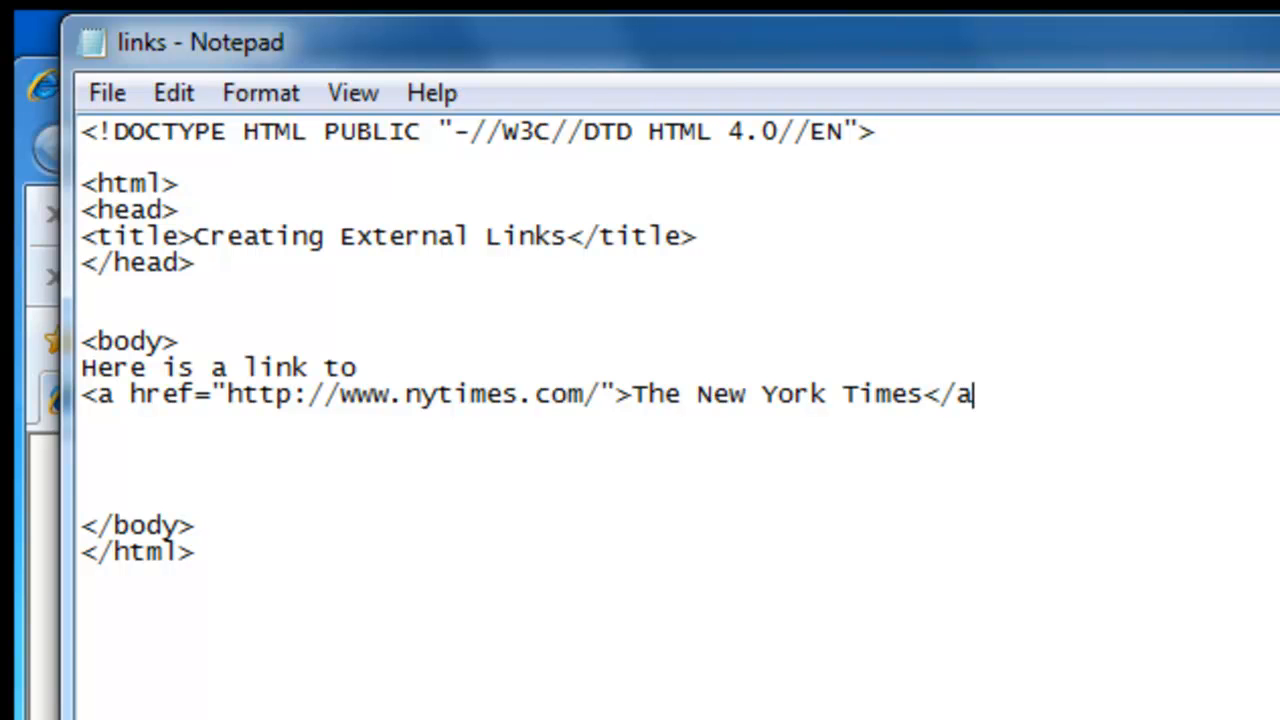
type(">")
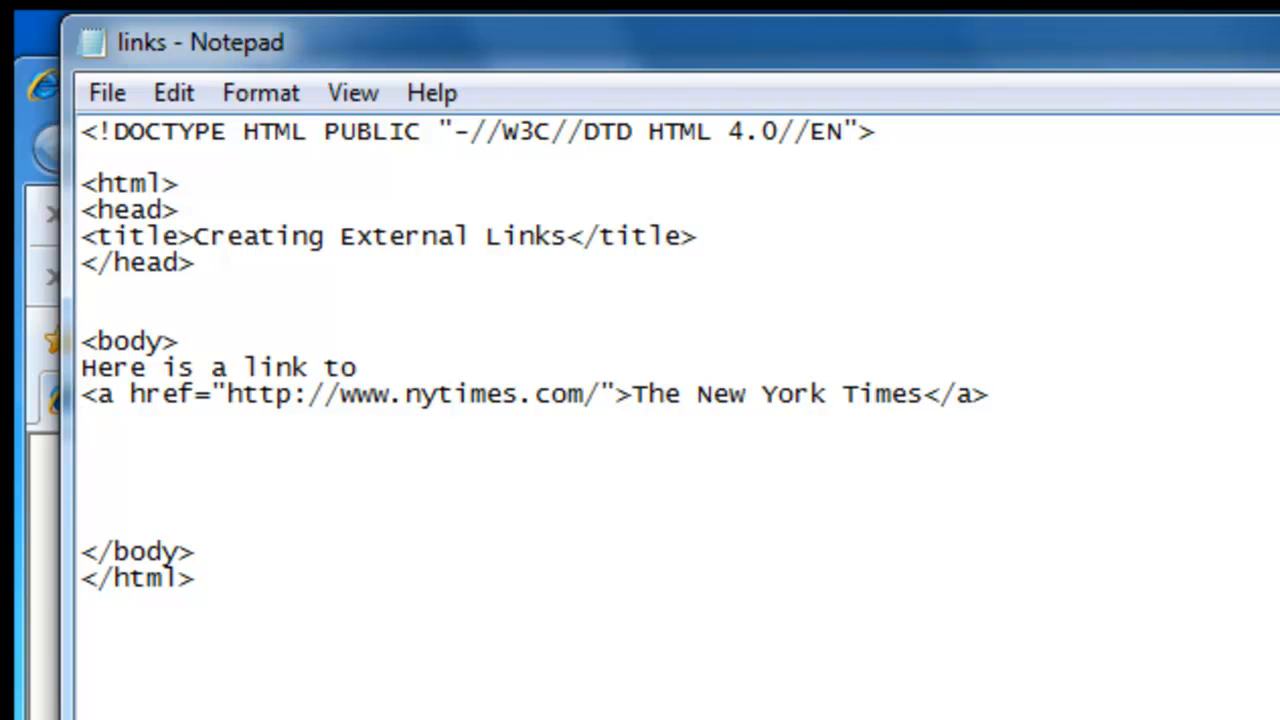
type("which is my f")
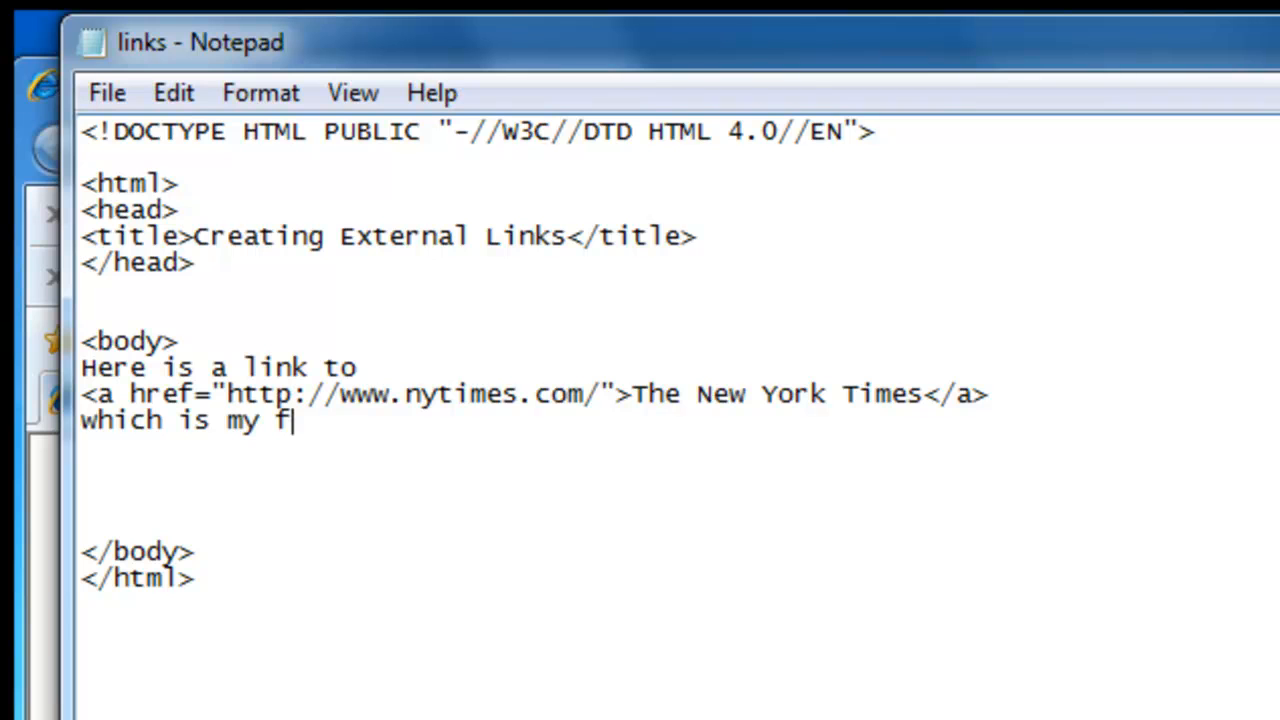
type("avorite US")
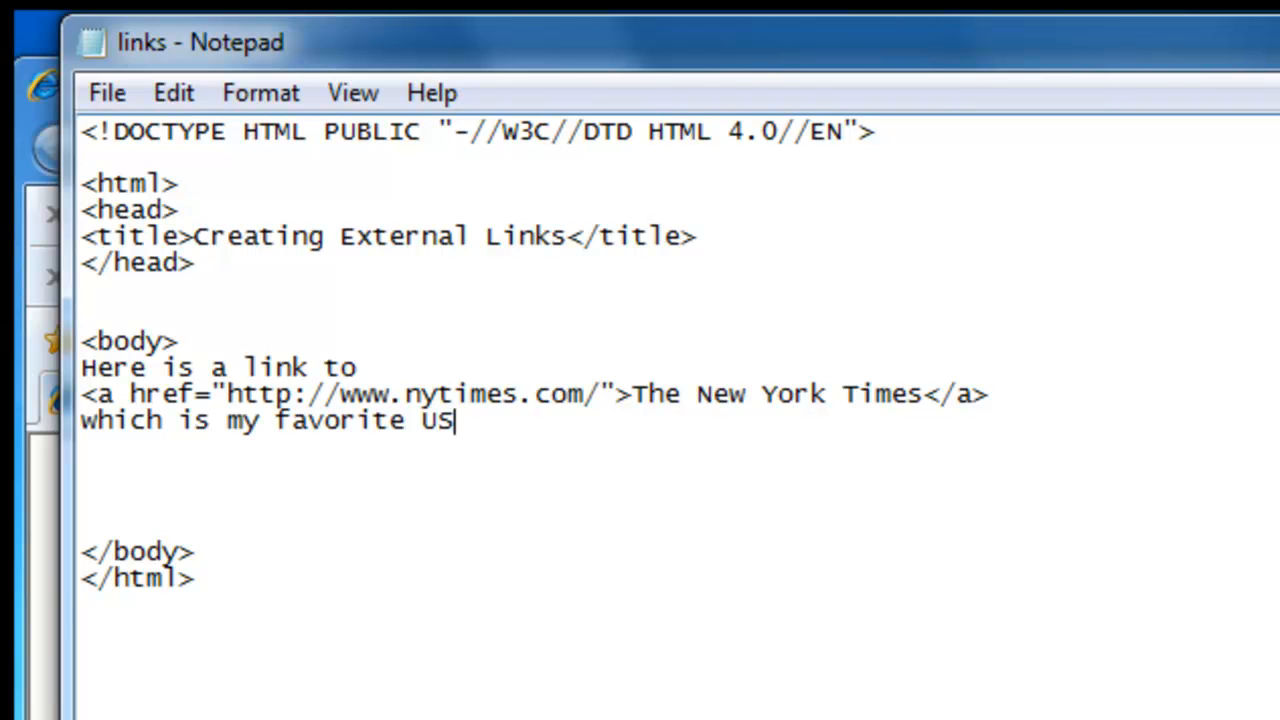
type("newspaper")
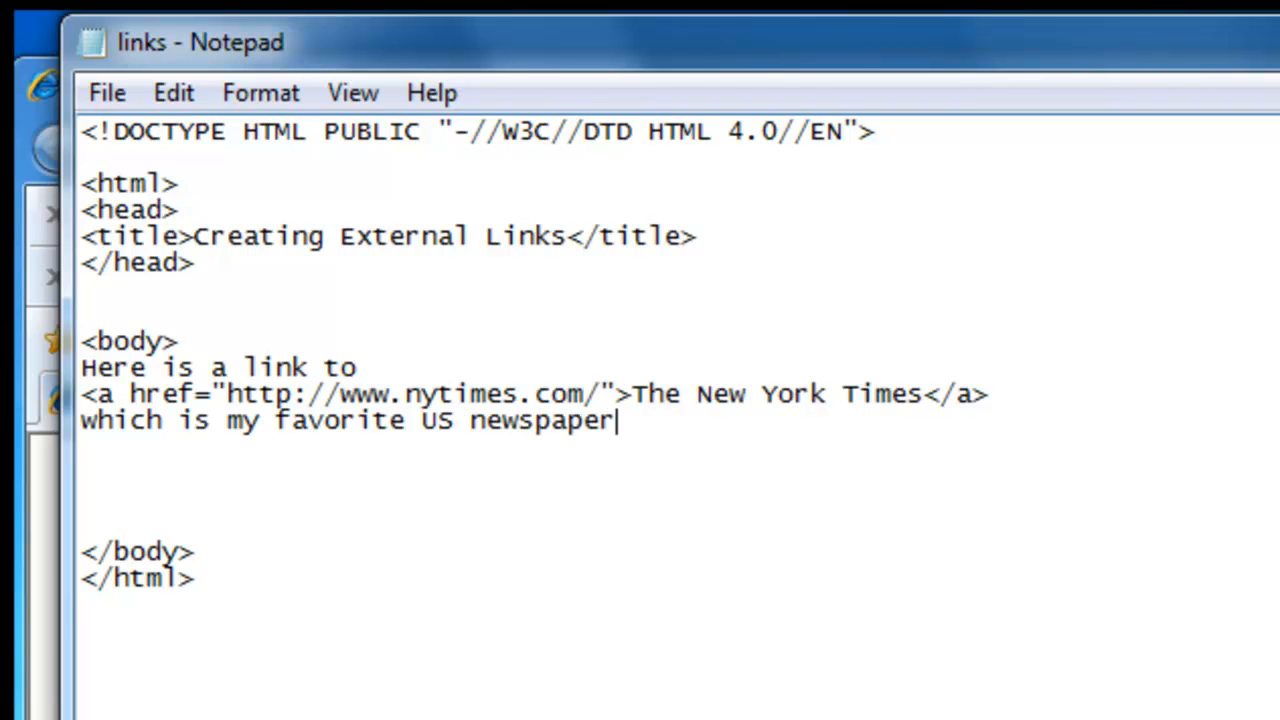
type(".")
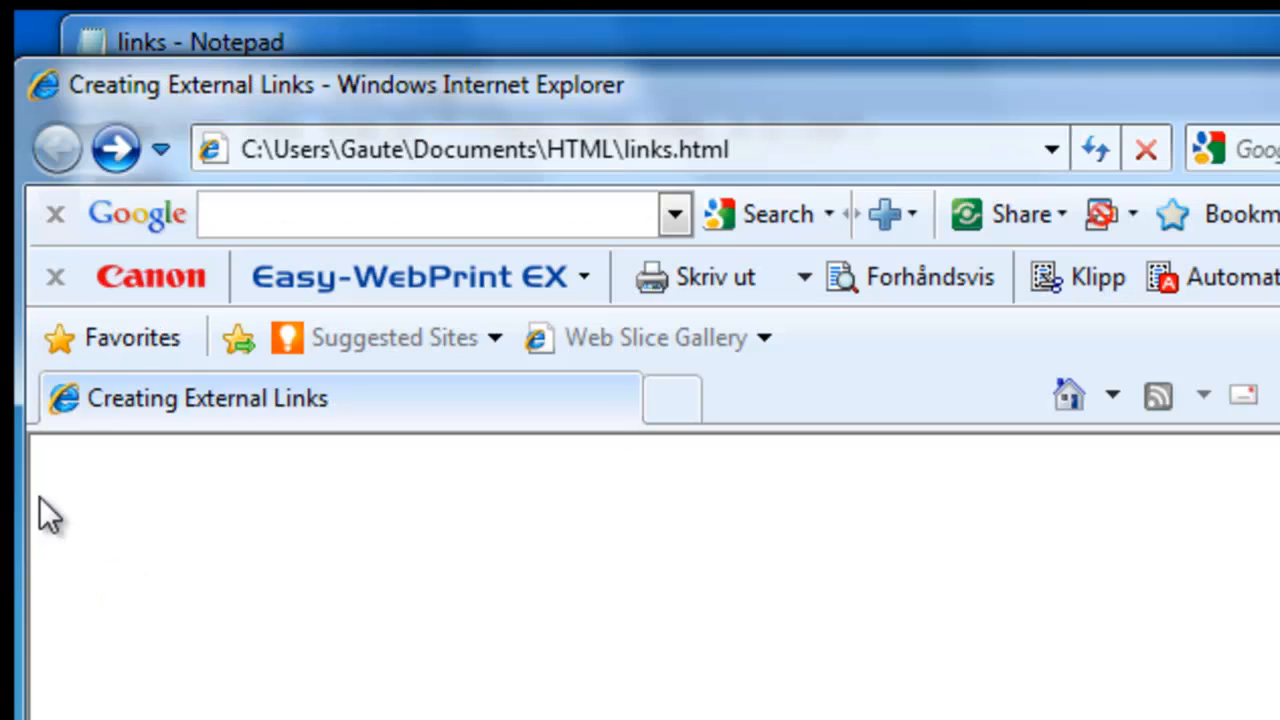
Step: Reload the page, follow The New York Times link, then go back to the HTML source
left_click(1100, 148)
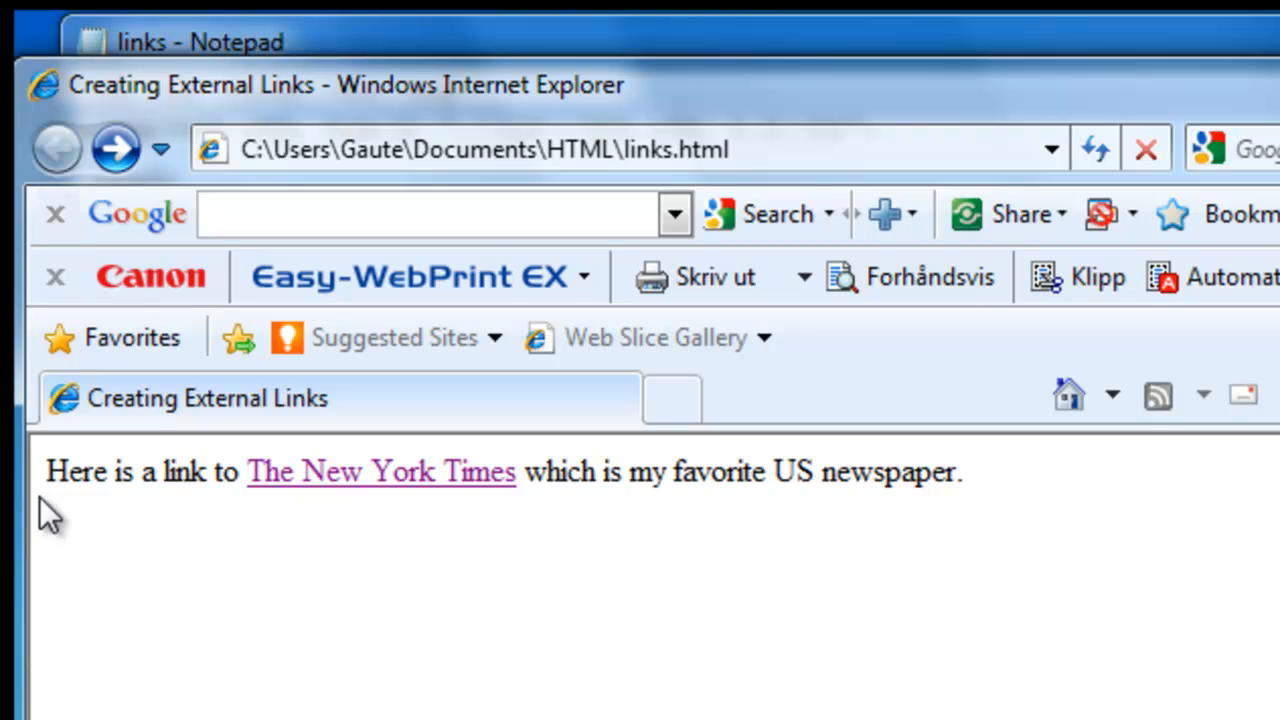
mouse_move(376, 490)
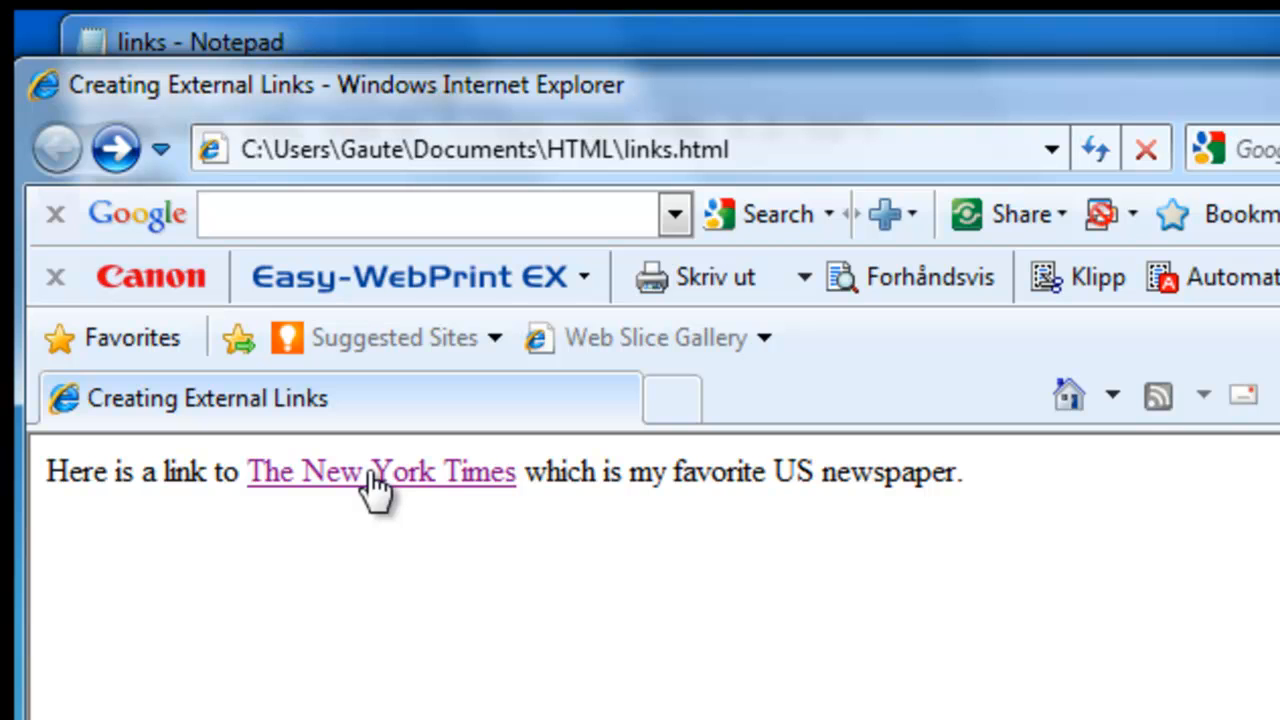
mouse_move(348, 508)
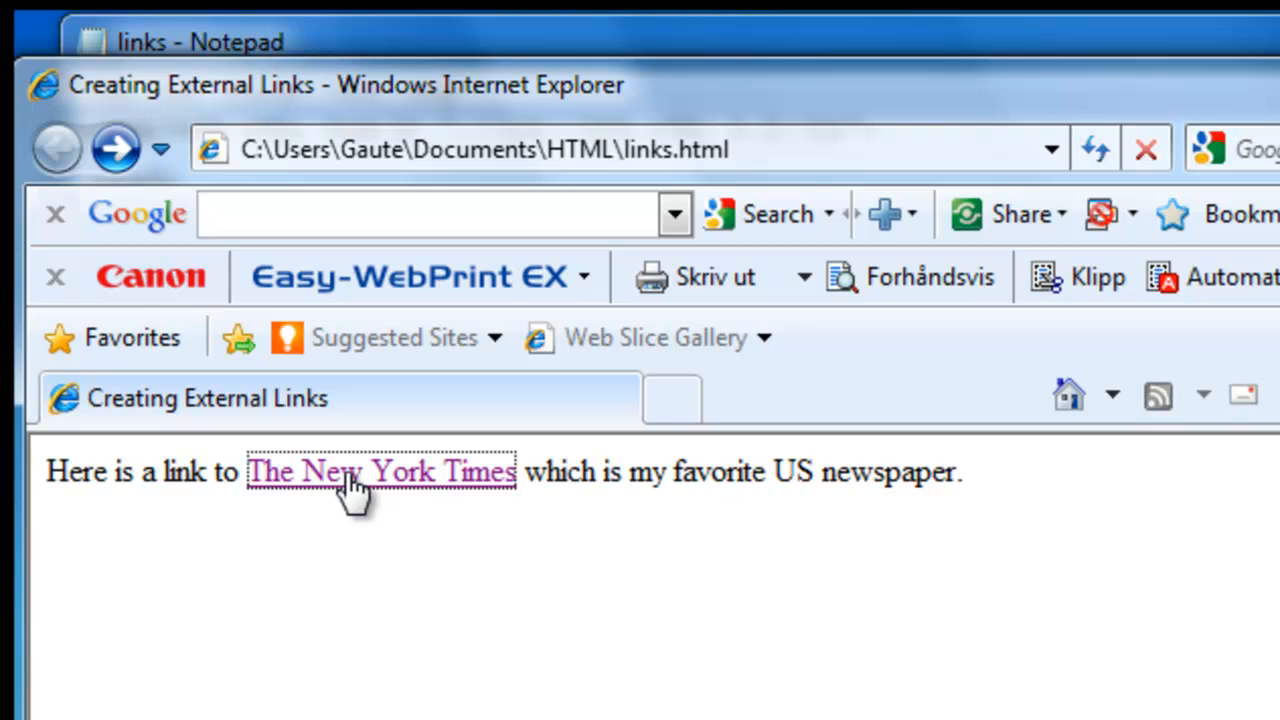
left_click(370, 472)
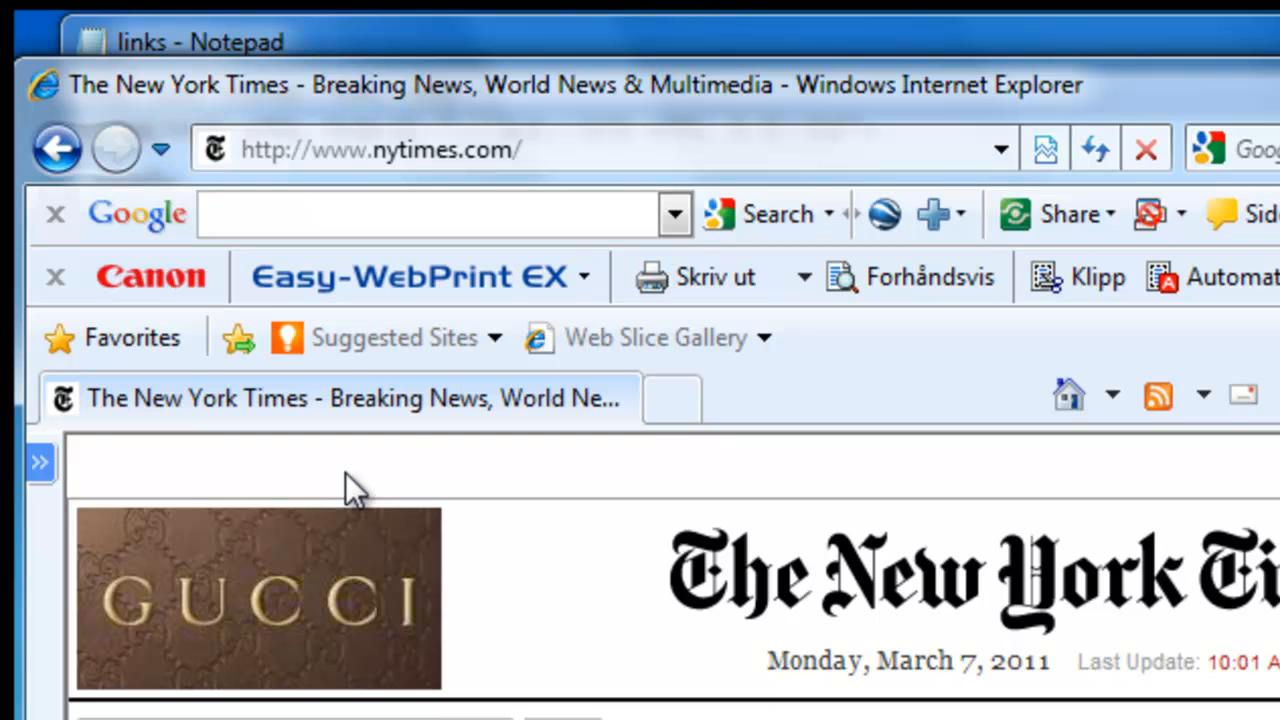
mouse_move(120, 230)
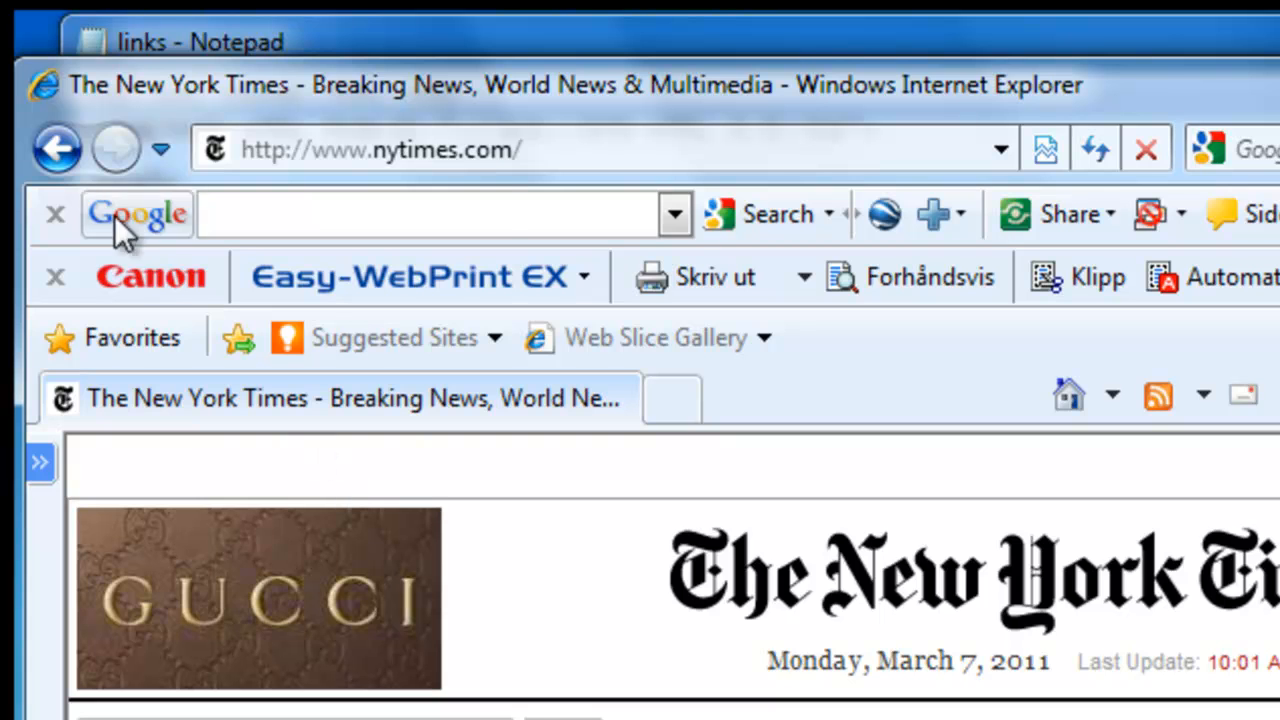
left_click(40, 148)
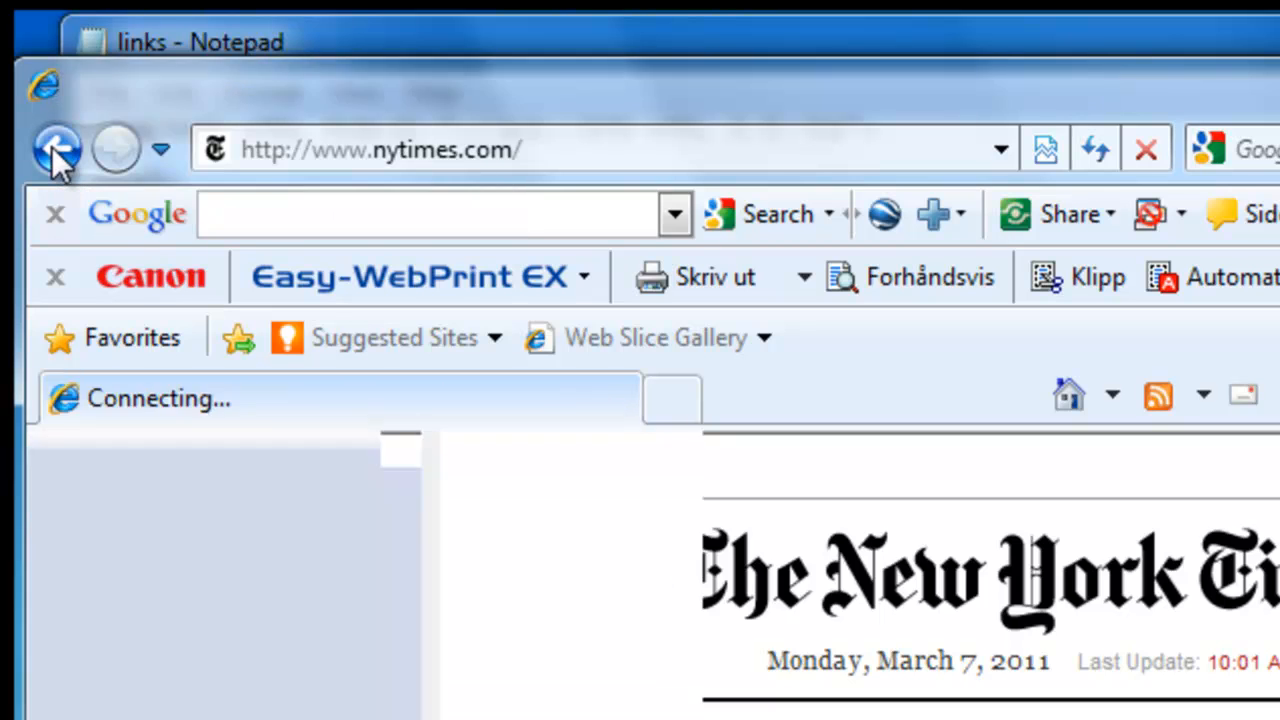
left_click(52, 150)
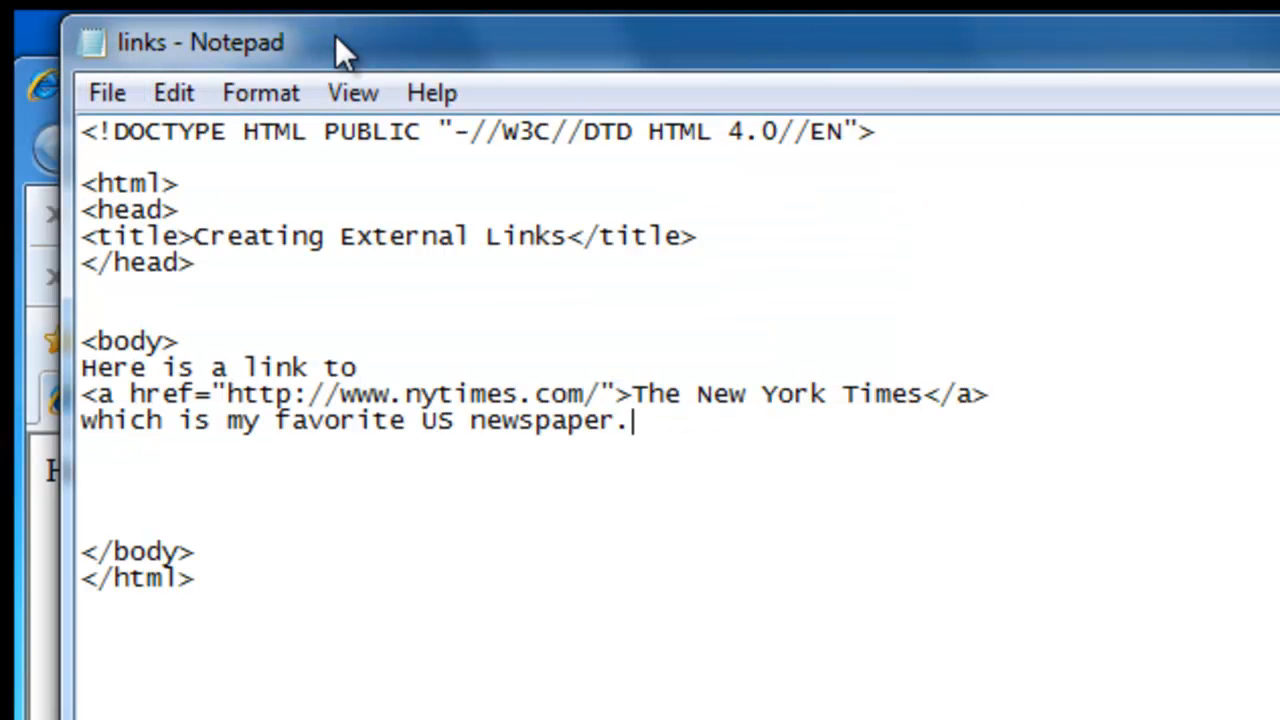
mouse_move(360, 488)
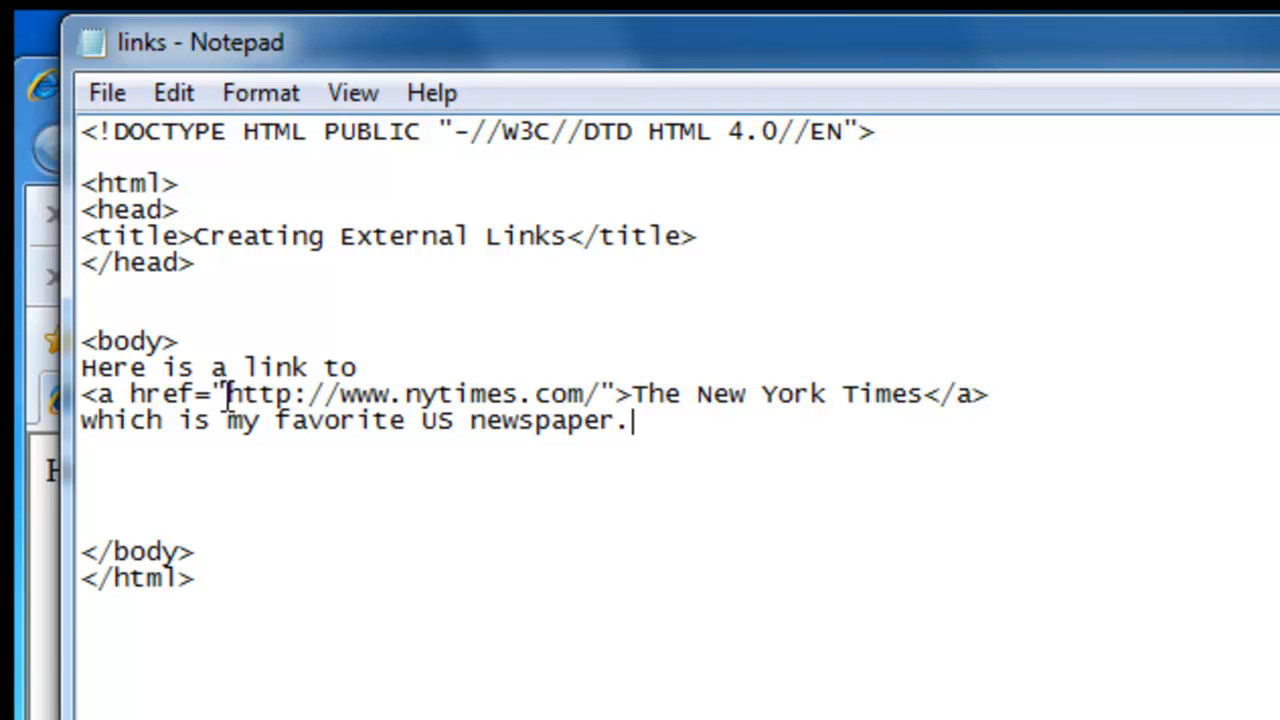
left_click_drag(228, 392, 600, 392)
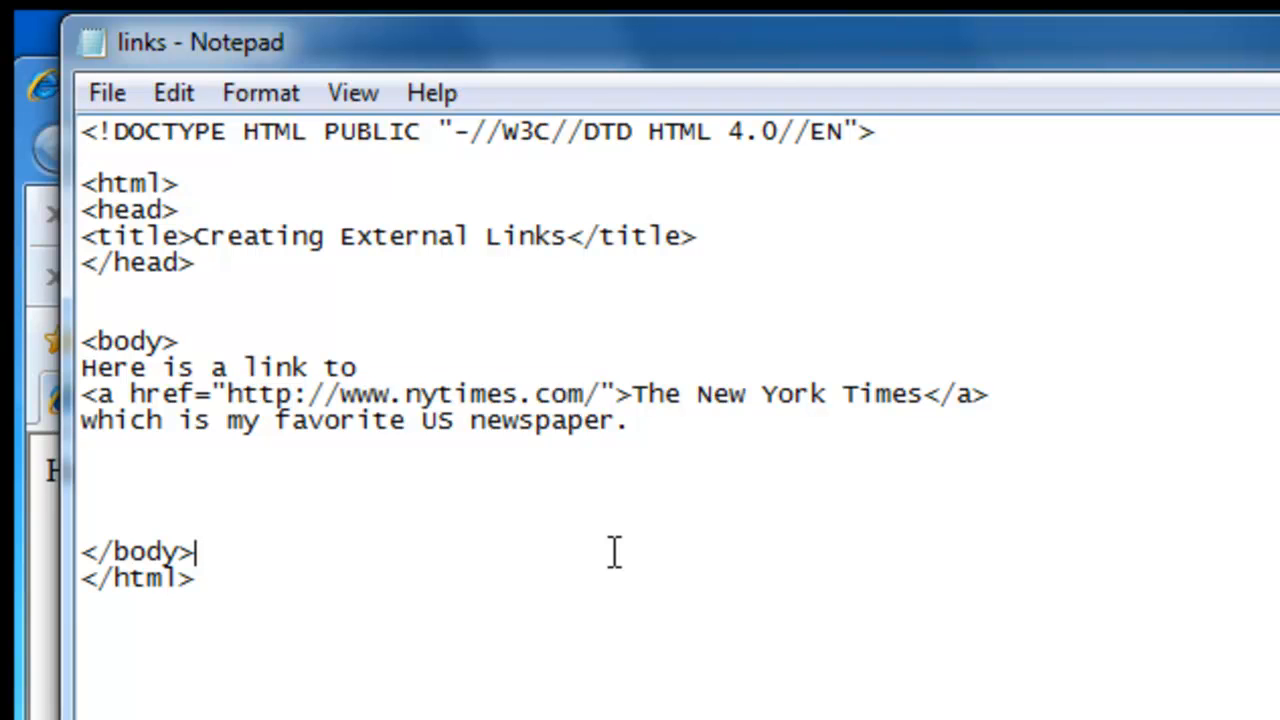
mouse_move(710, 504)
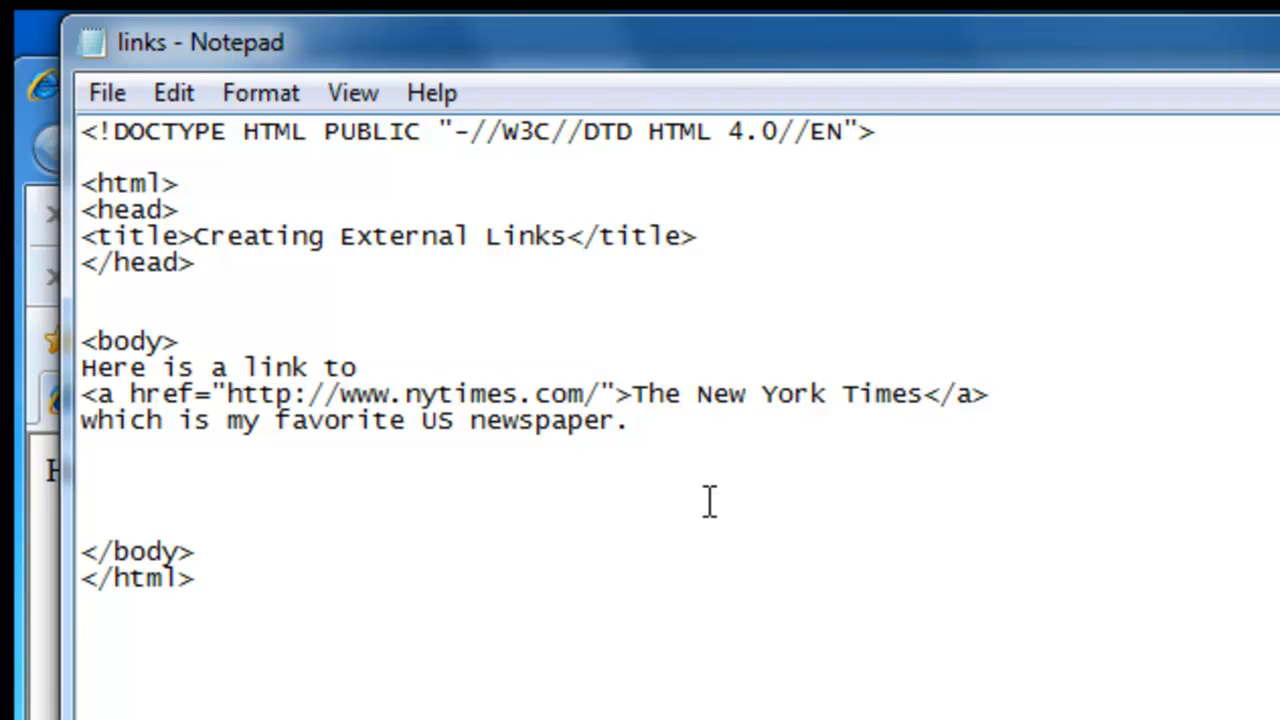
left_click_drag(634, 392, 920, 392)
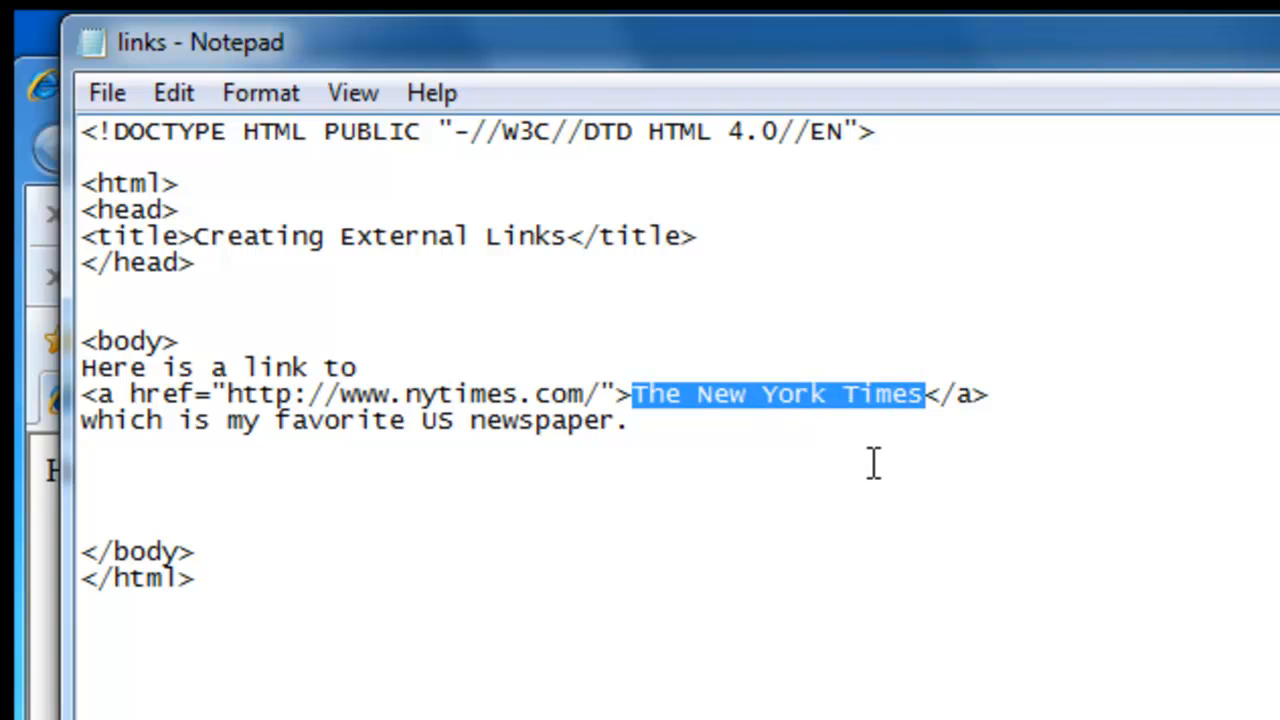
left_click(874, 464)
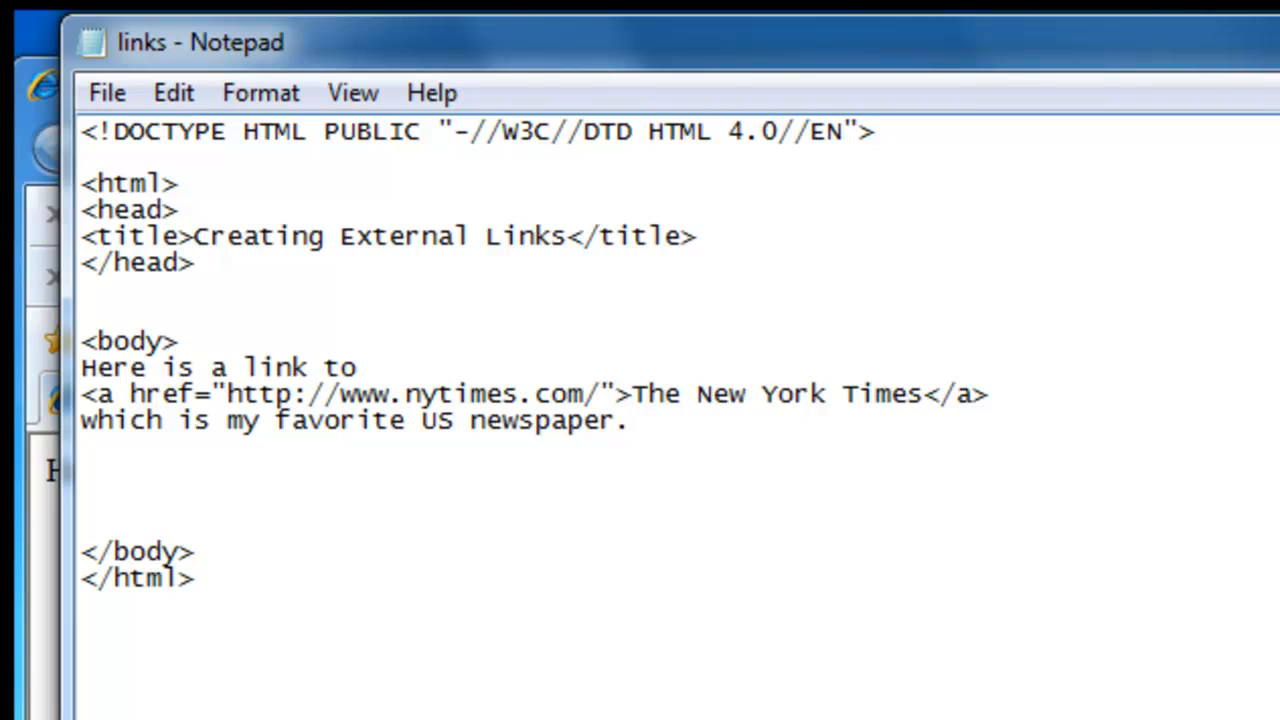
left_click(630, 420)
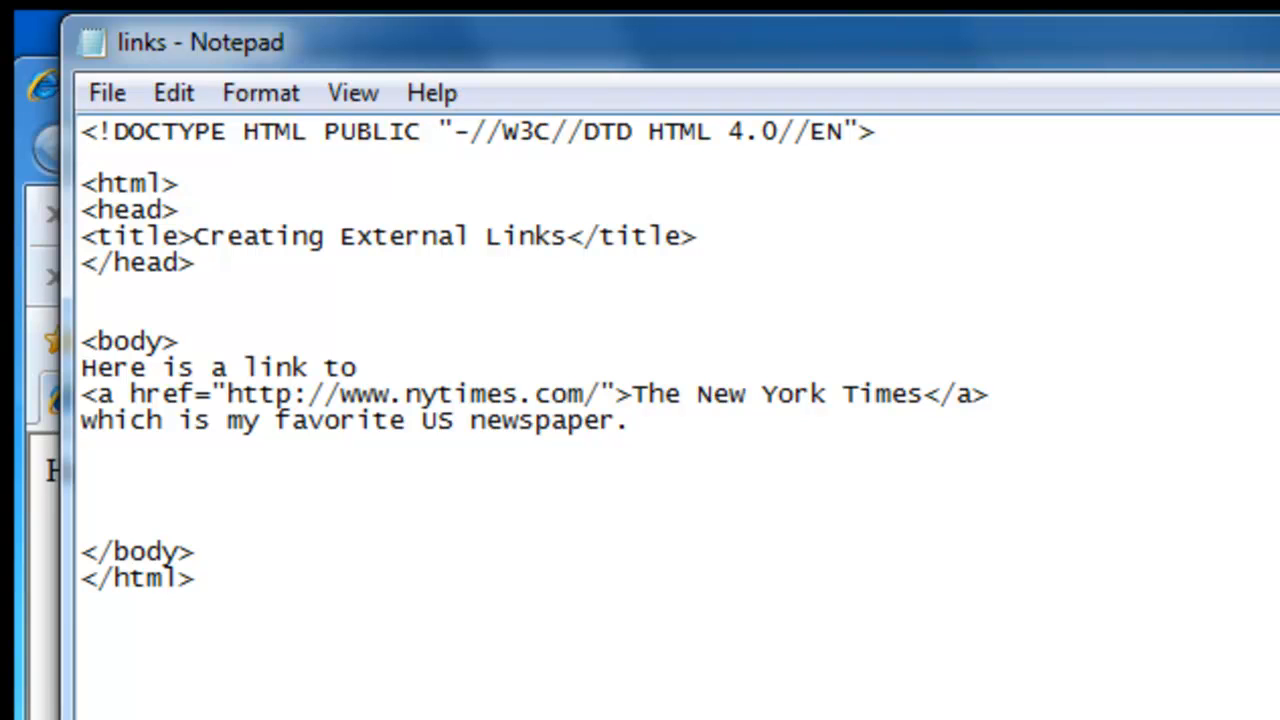
mouse_move(588, 548)
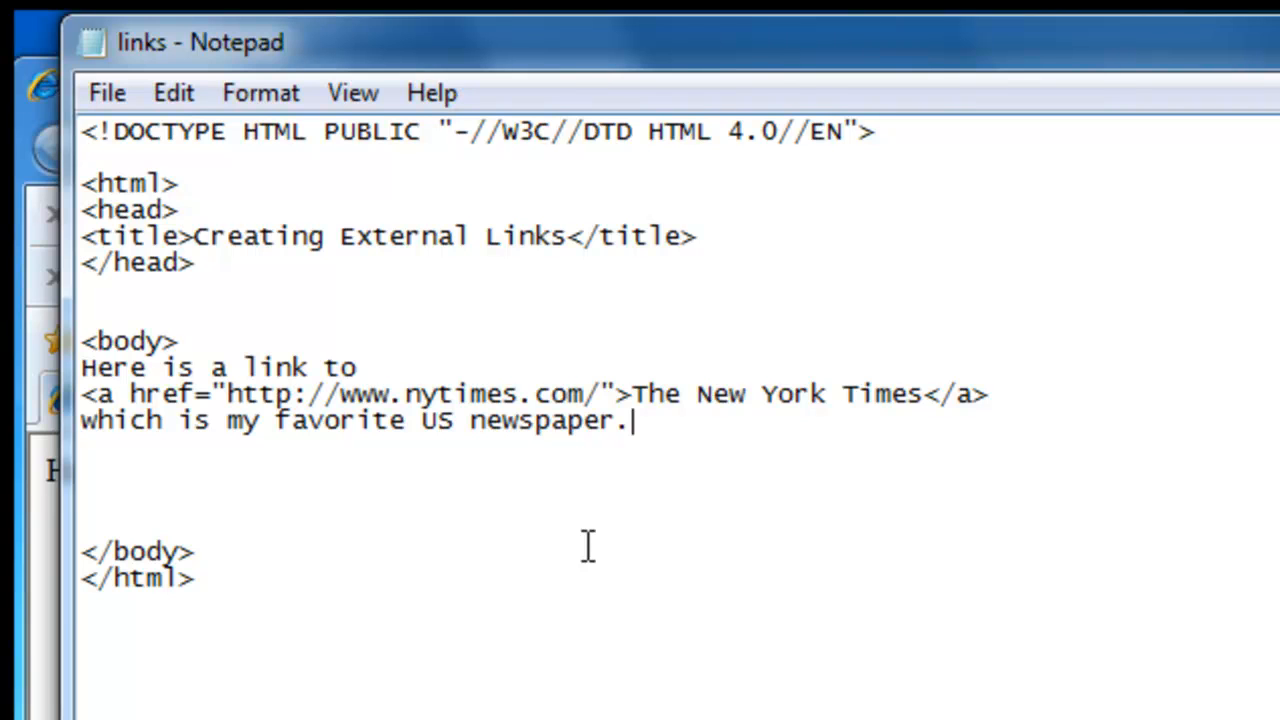
mouse_move(568, 420)
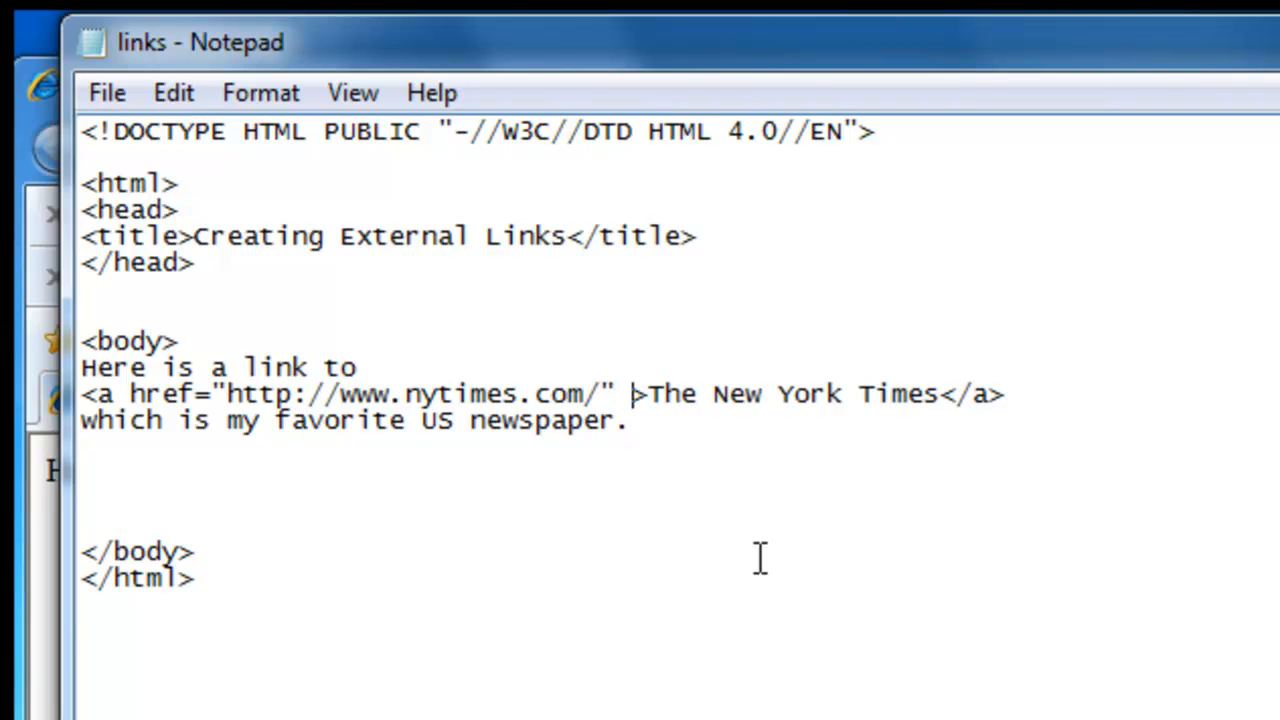
Step: Add target="_blank" inside the New York Times anchor tag
type("target")
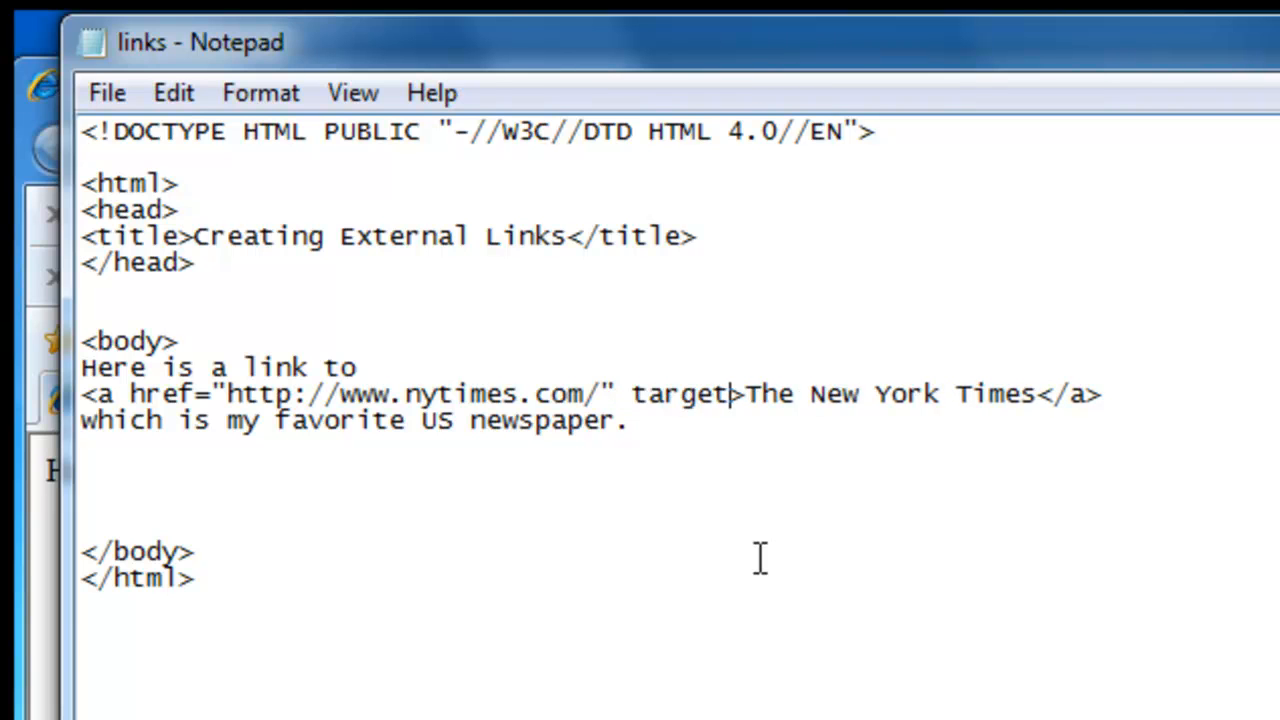
type("=\"_")
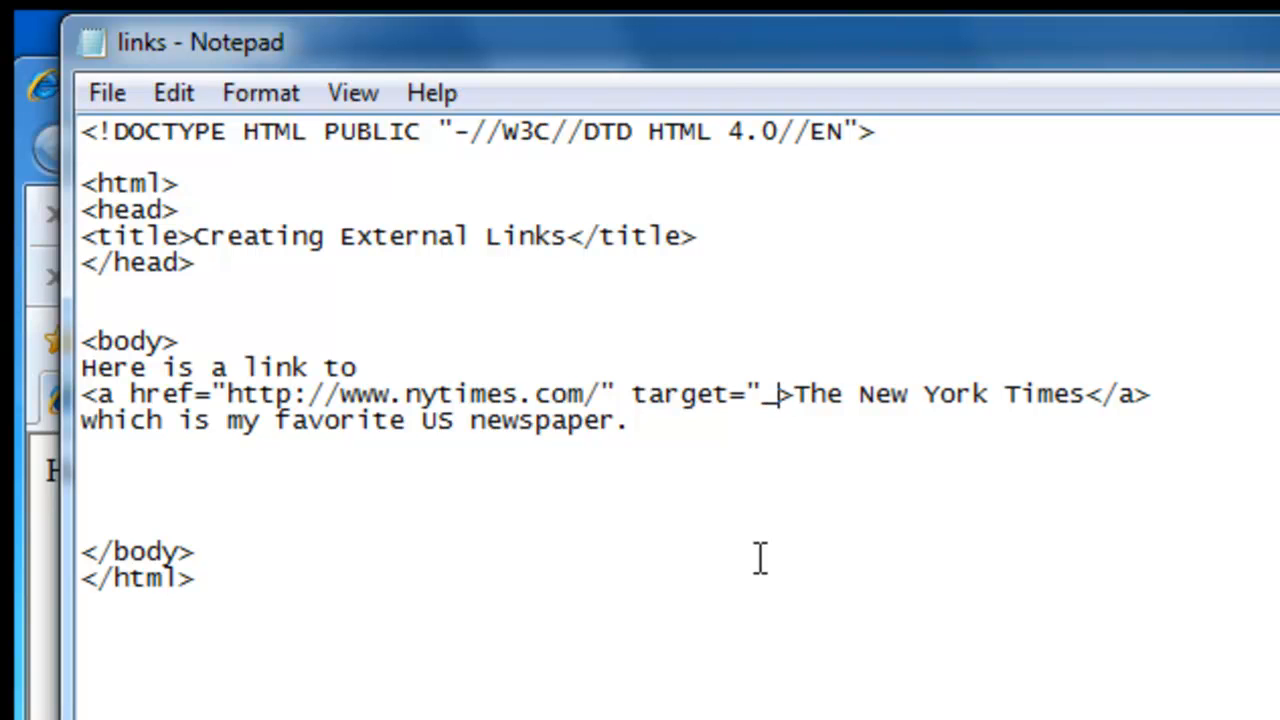
type("b")
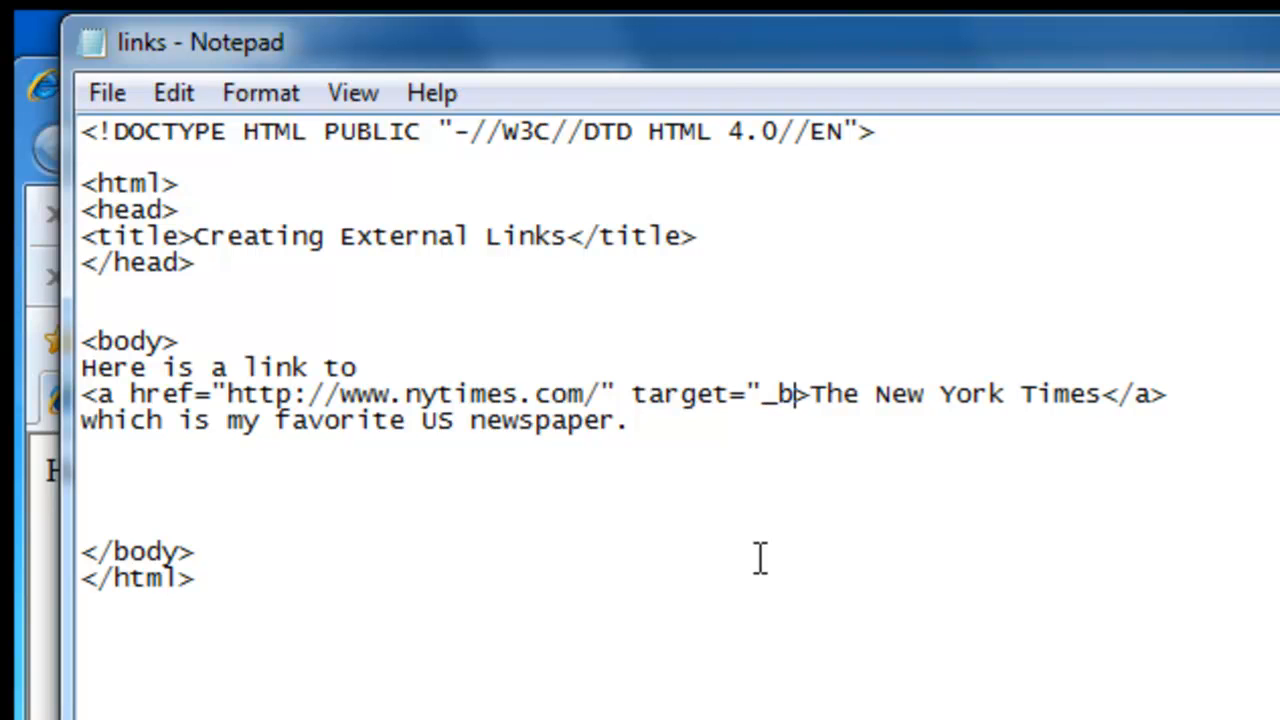
type("lank")
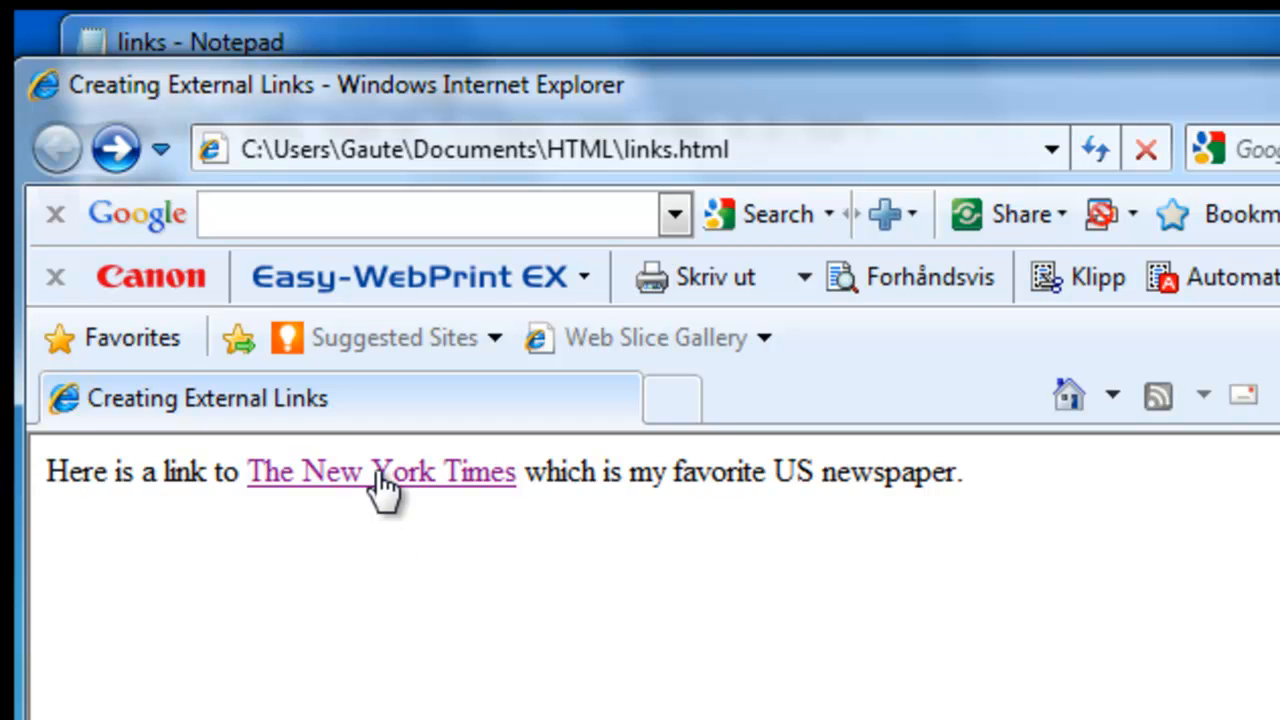
Step: Follow The New York Times link so nytimes.com opens in a new window
left_click(380, 472)
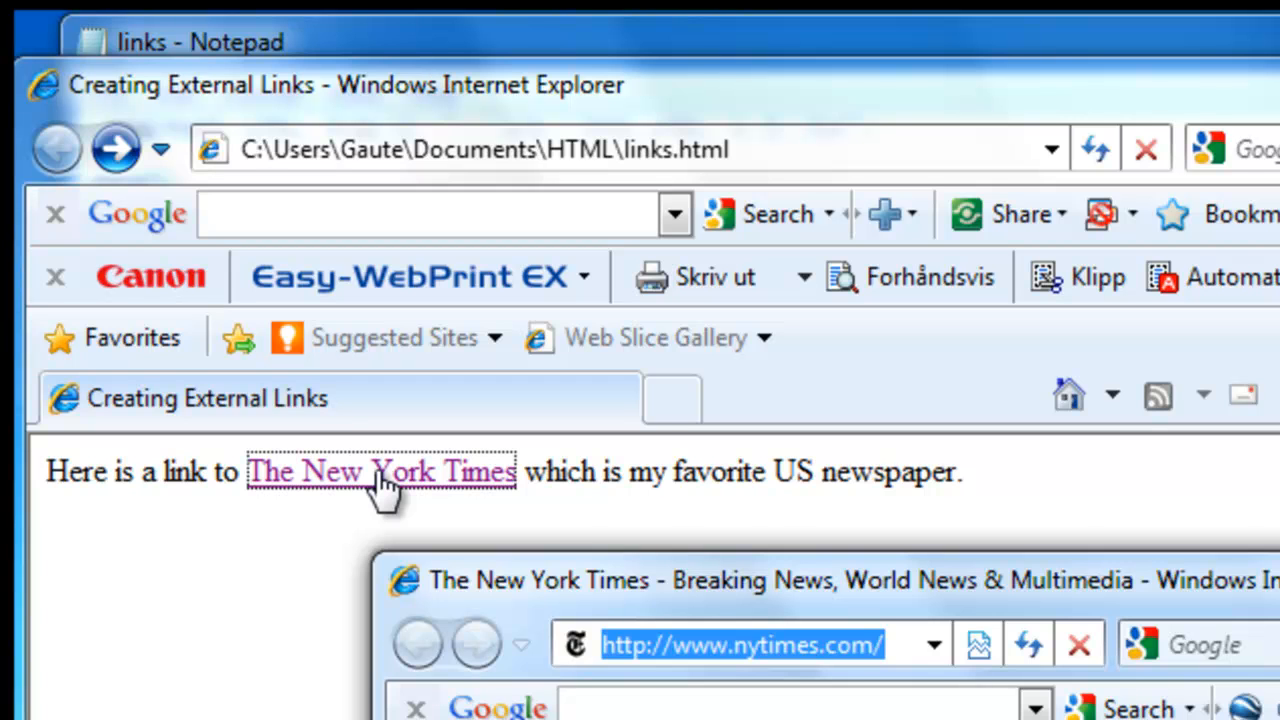
mouse_move(896, 570)
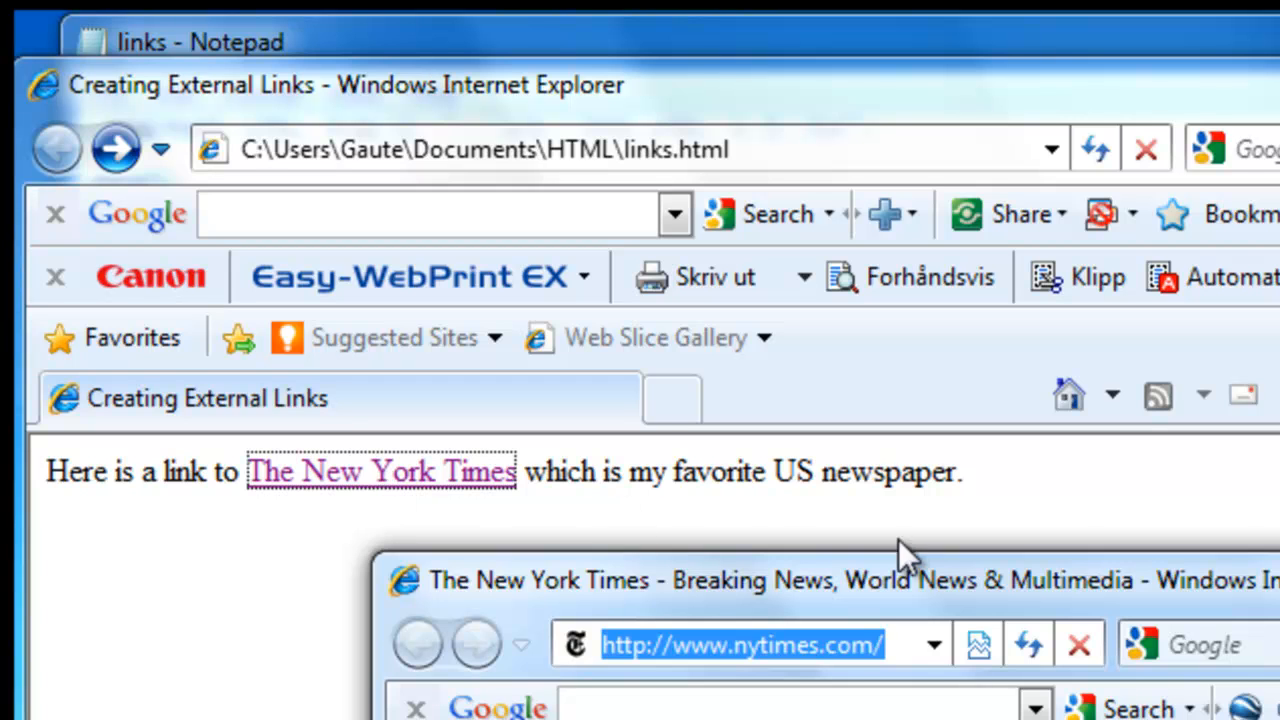